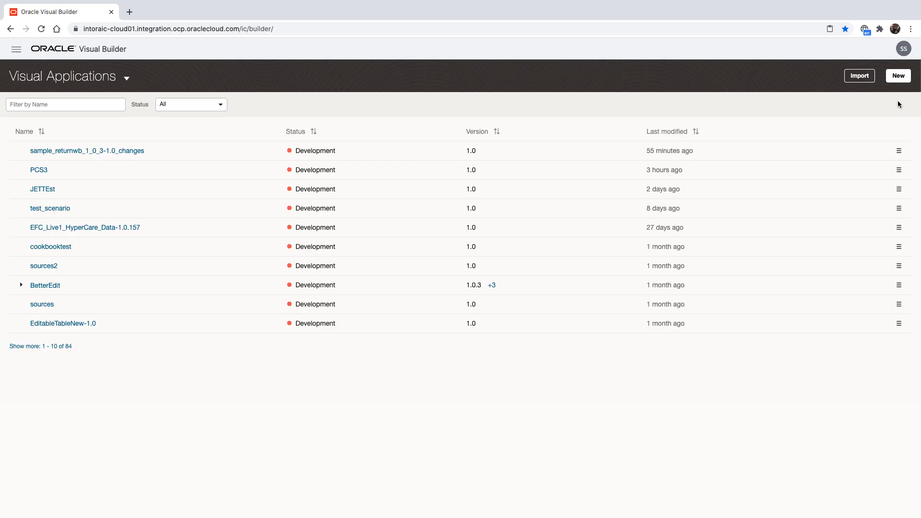
mouse_move(897, 75)
text(HR)
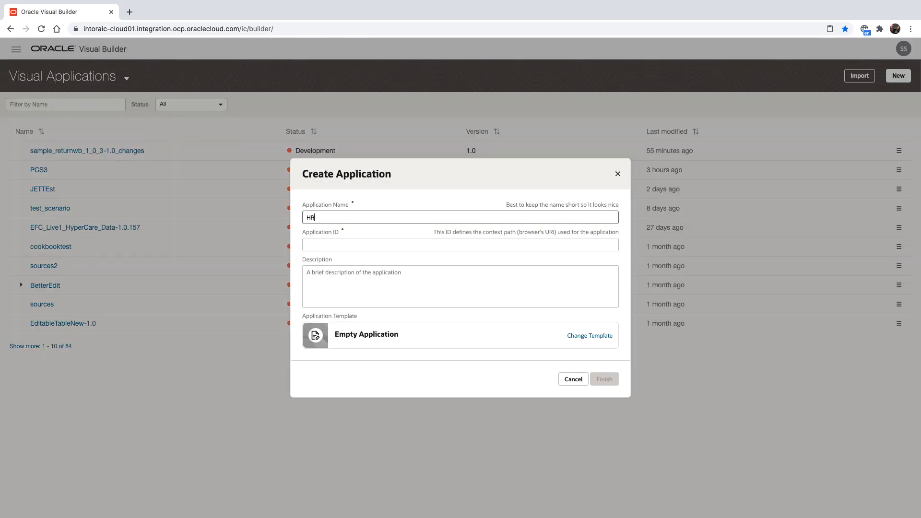
- Create an empty application named HRAPP with the Empty Application template
text(APP)
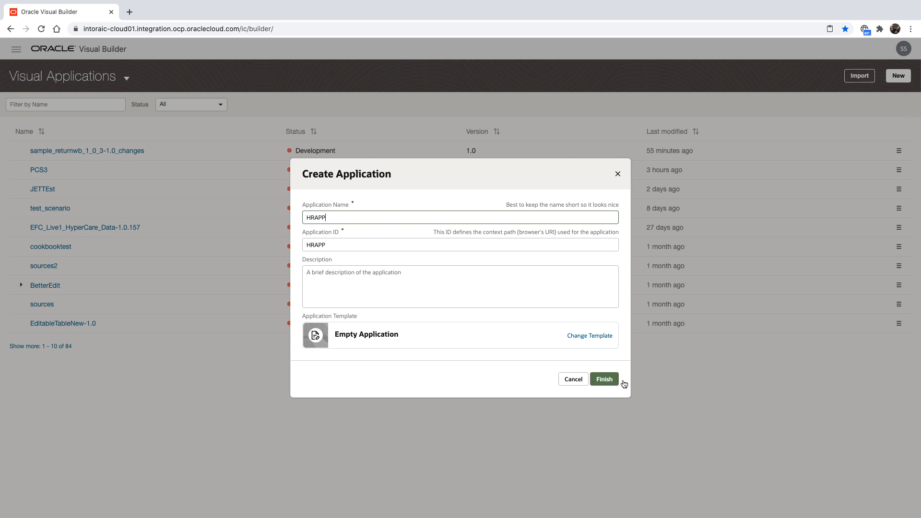
click(604, 379)
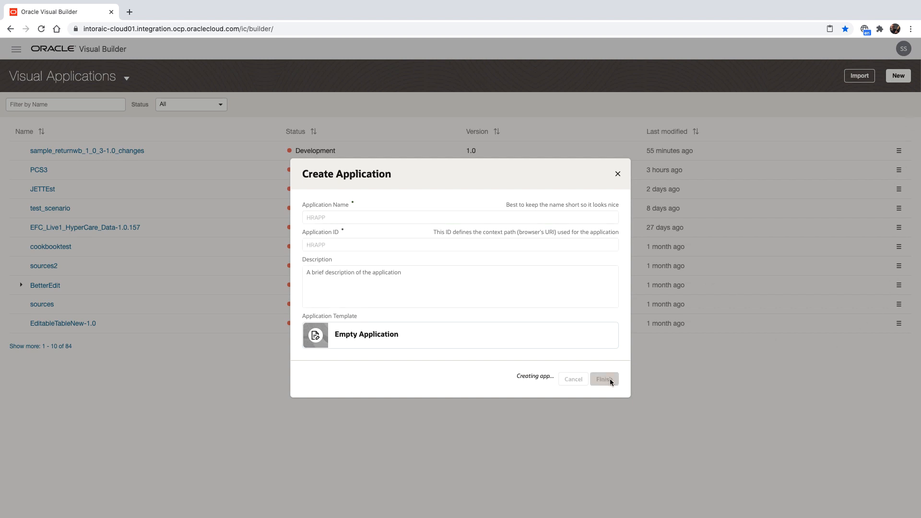
click(604, 379)
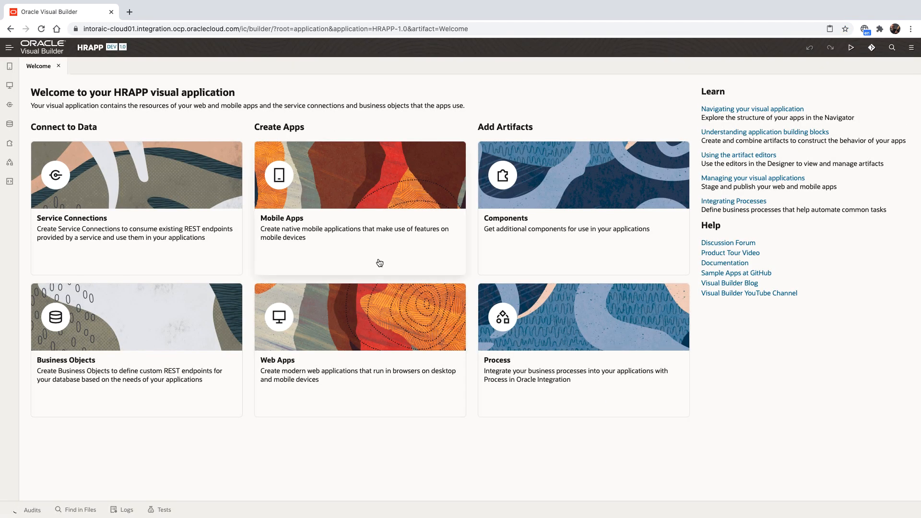
mouse_move(169, 241)
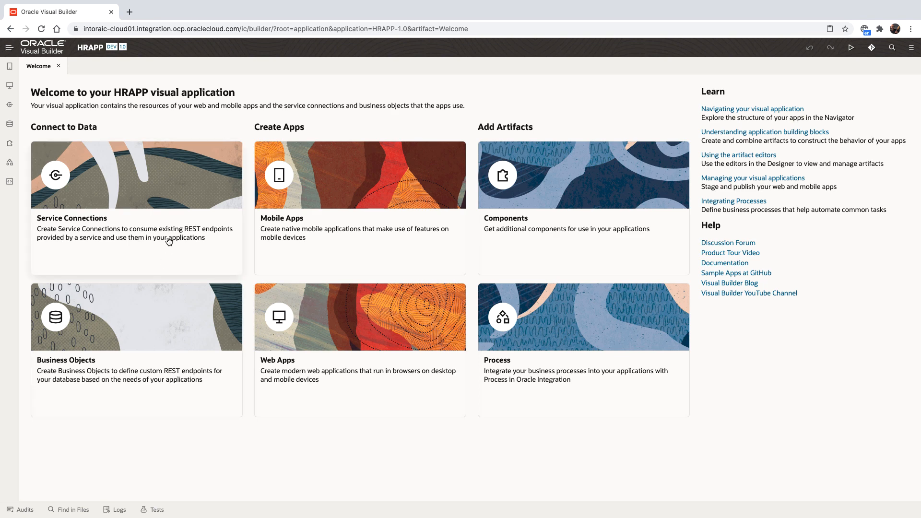
mouse_move(542, 296)
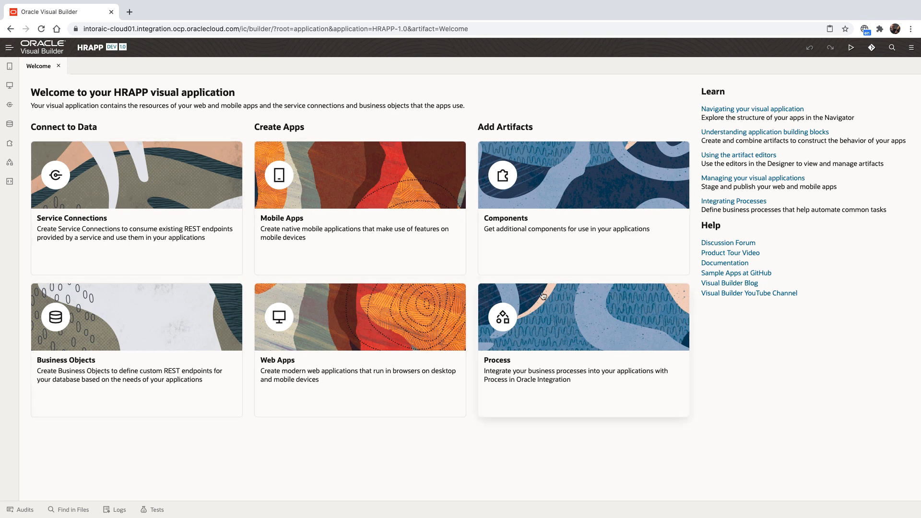
- Create tabbed web app HRapp with Employees and Departments tabs, removing Item 3
click(9, 86)
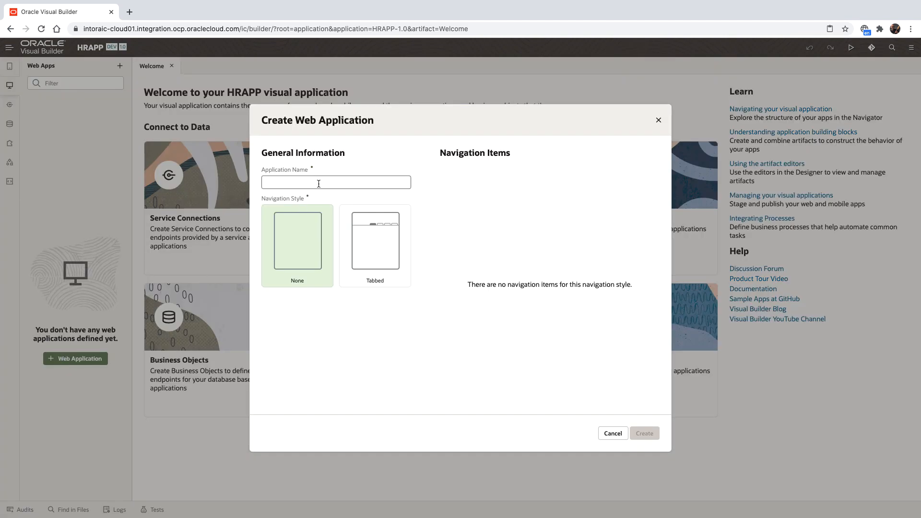
text(HRapp)
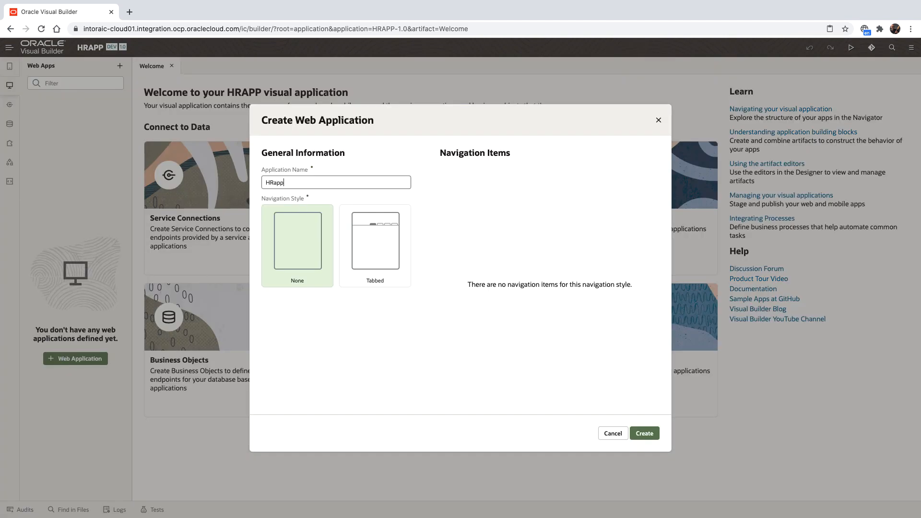
click(375, 240)
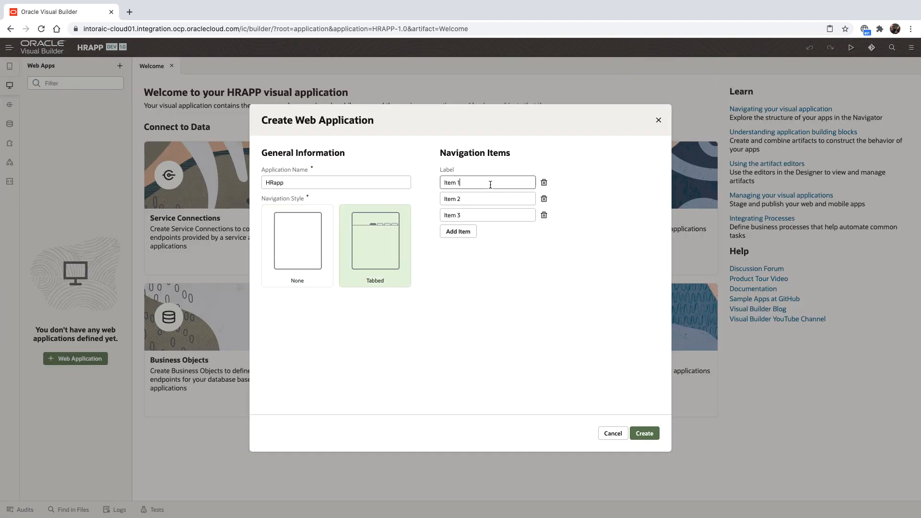
text(Employees)
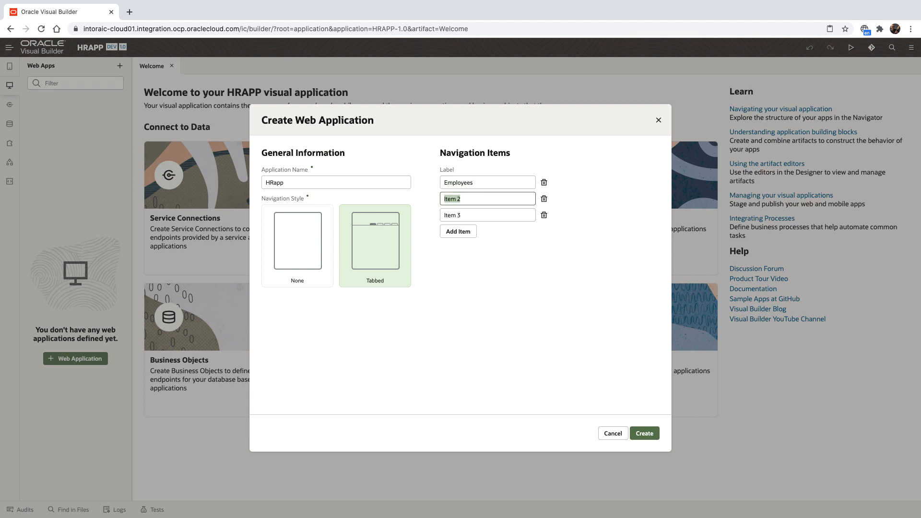
text(Departments)
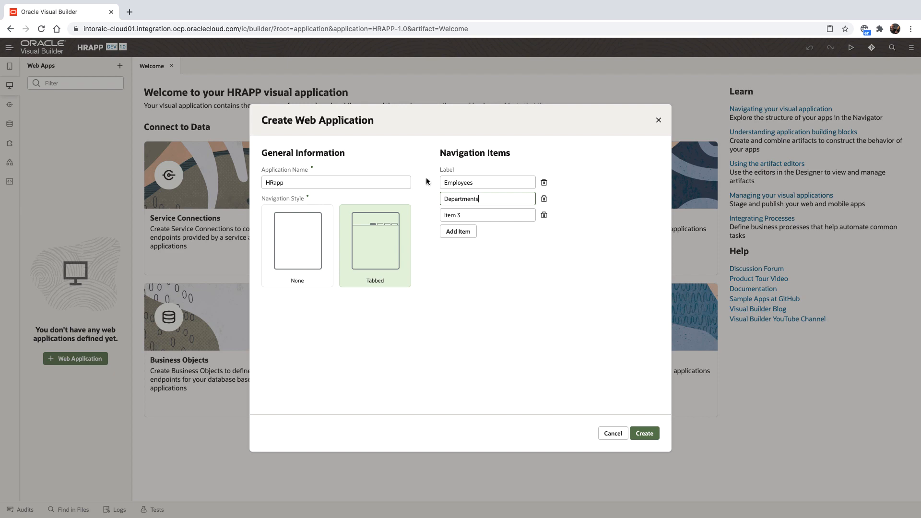
click(543, 214)
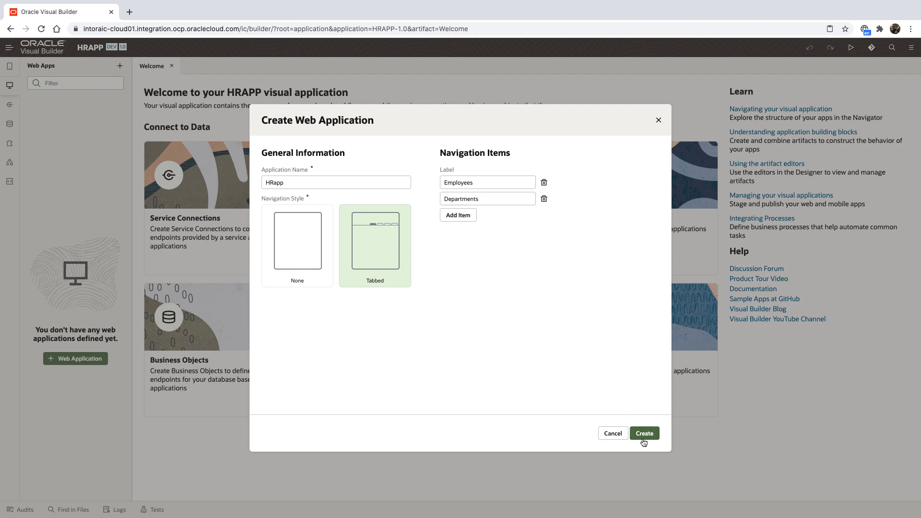
click(644, 432)
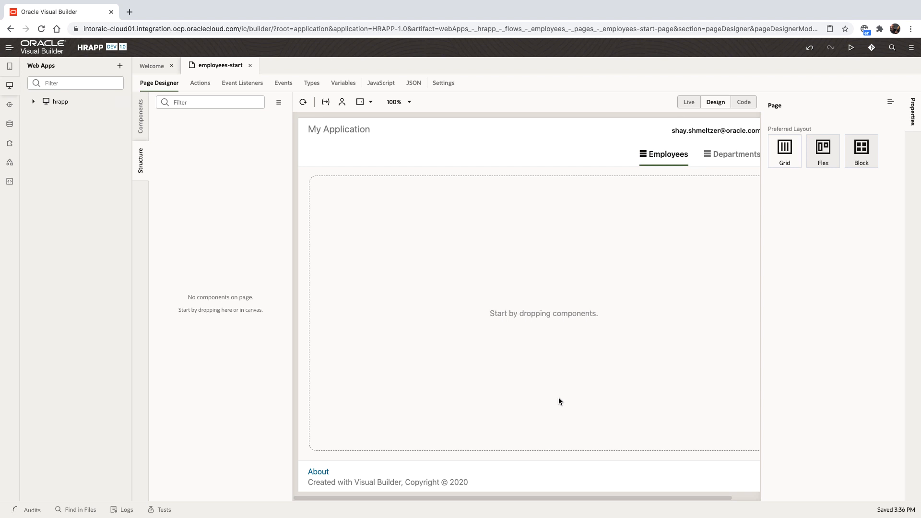
- Add a Heading reading 'List of Employees' and set its level to H2
click(141, 115)
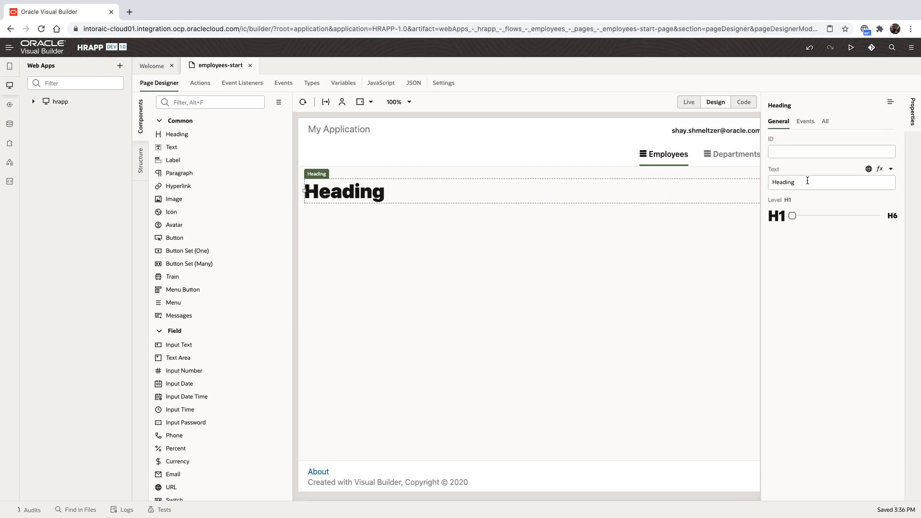
text(List of Employe)
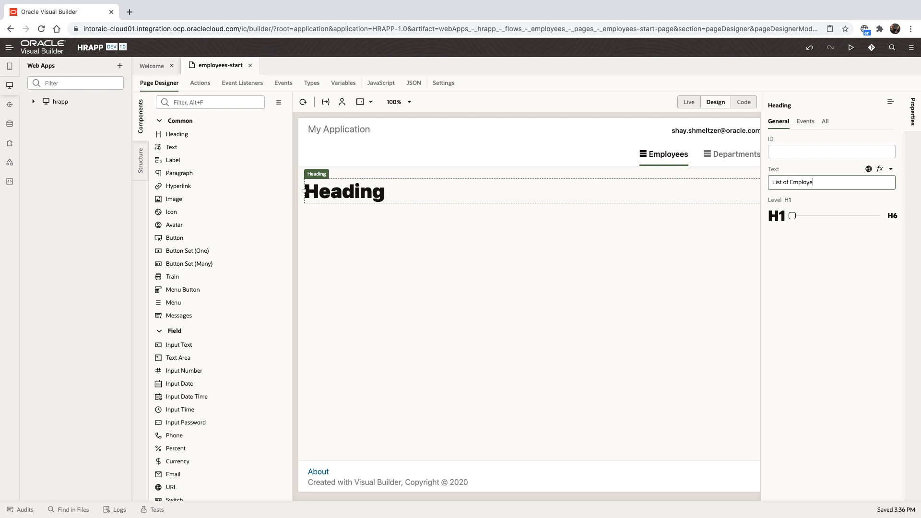
drag(793, 215, 805, 216)
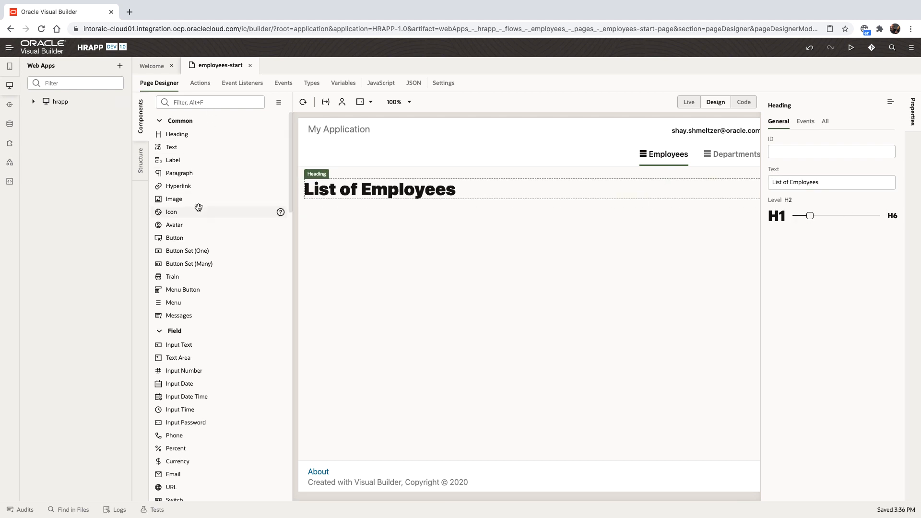
click(210, 102)
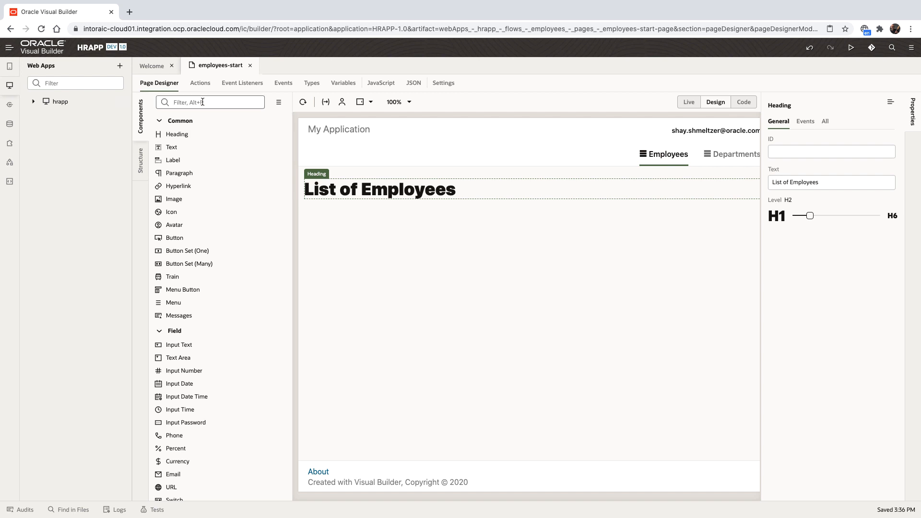
- Drop a Panel, found by filtering for 'pane', into the row below the heading
text(pane)
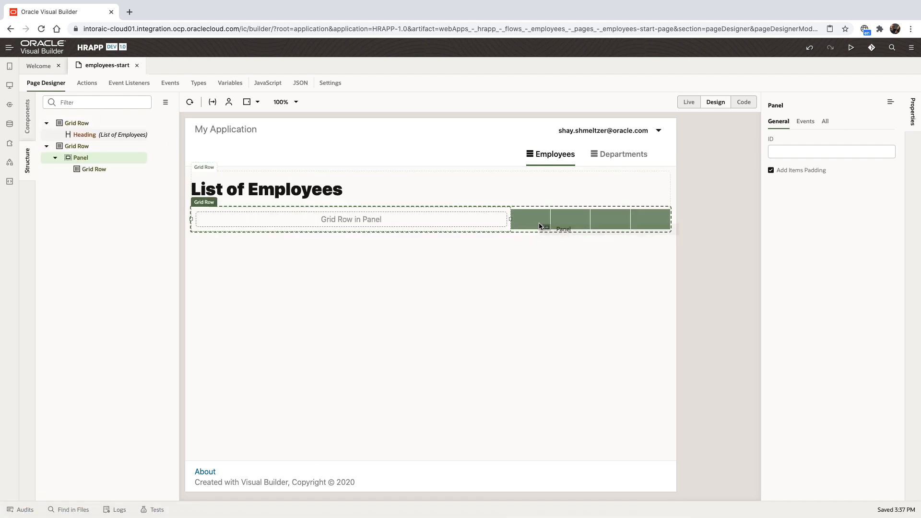
text(pane)
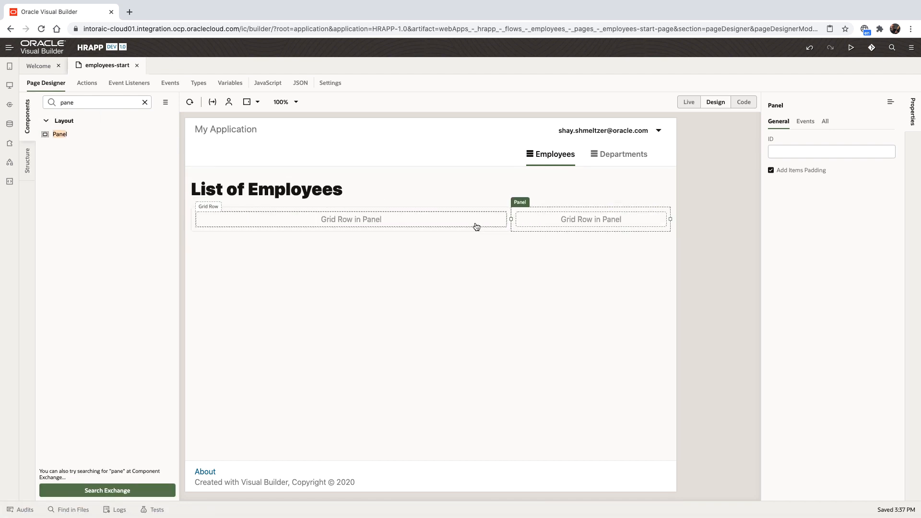
click(145, 102)
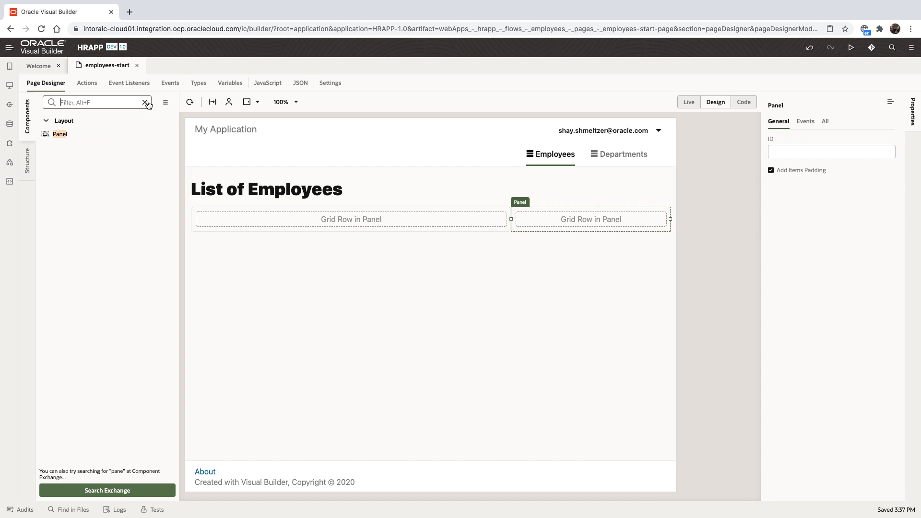
click(145, 102)
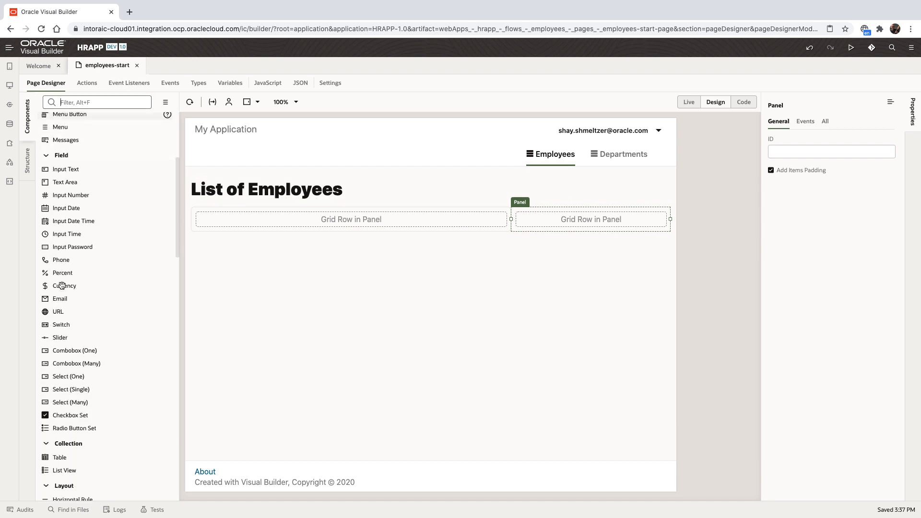
scroll(down, 3)
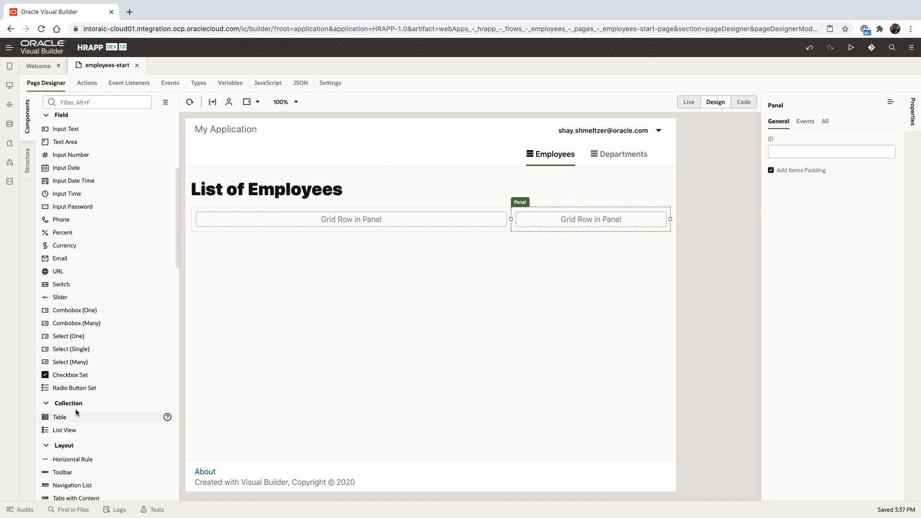
- Add a table and a bar chart beside it, with Horizontal orientation
click(27, 159)
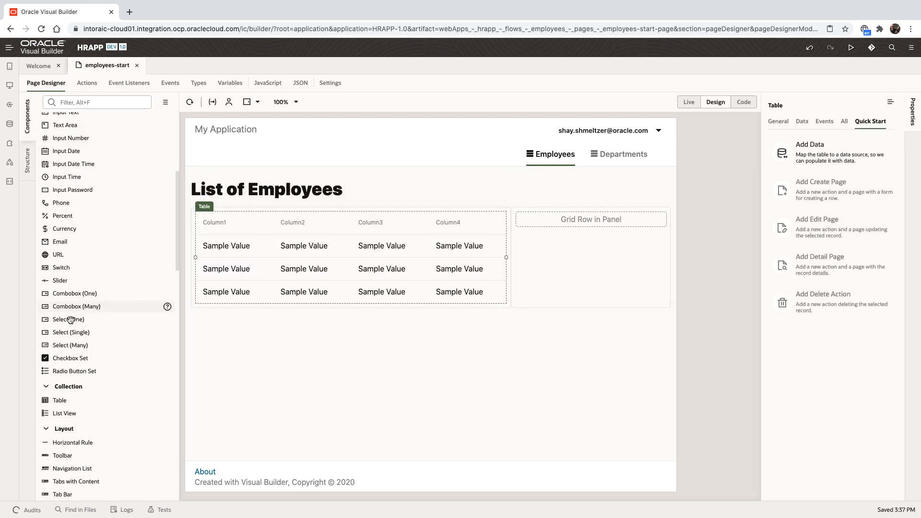
scroll(down, 3)
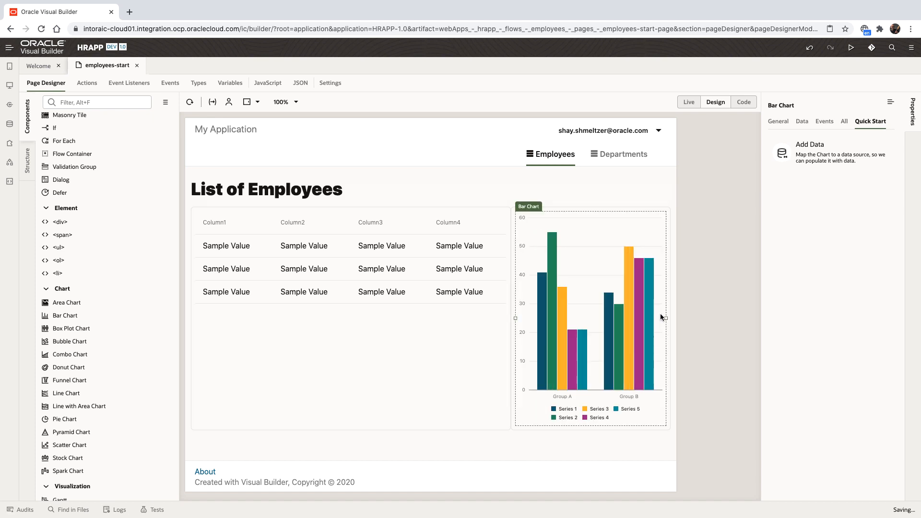
click(778, 121)
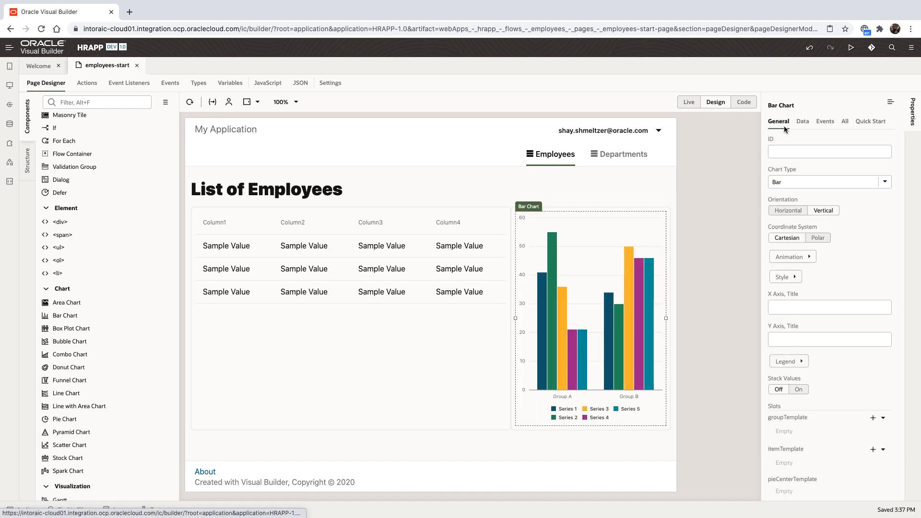
click(788, 211)
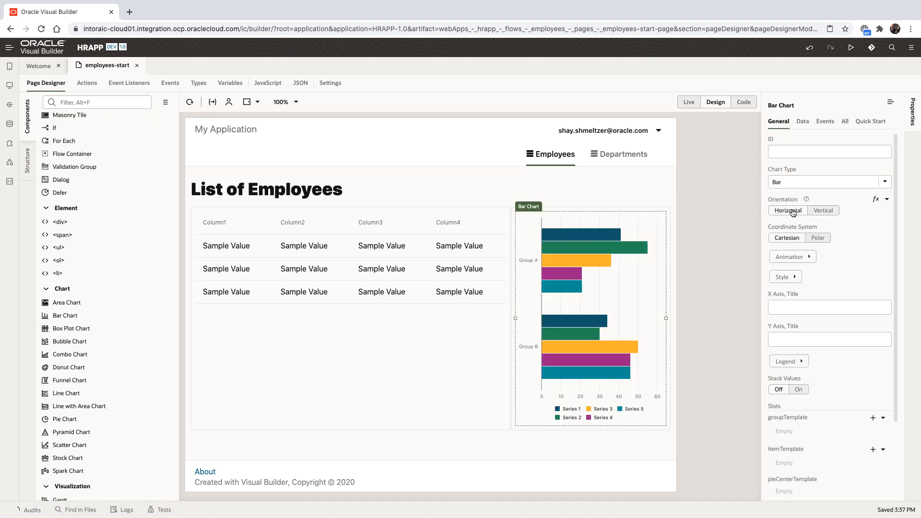
click(871, 121)
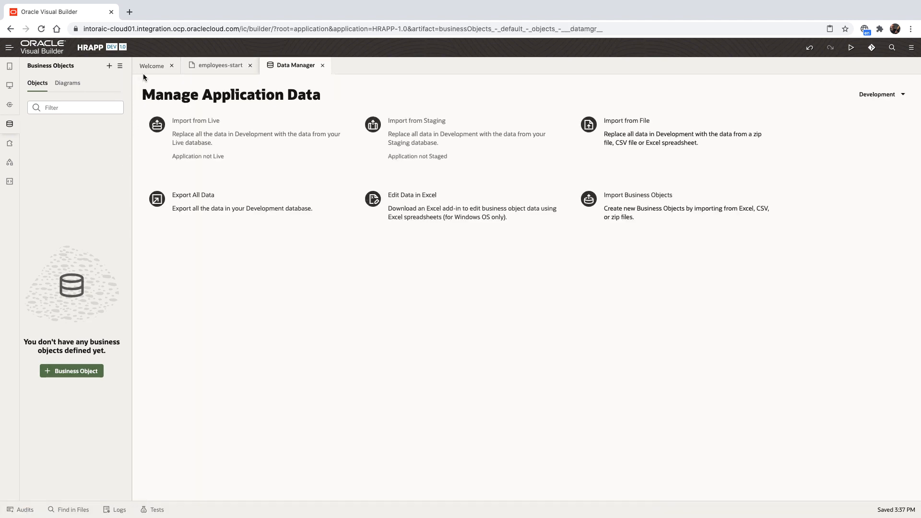
- Import HR-Data.xlsx to create Employees, Department and Locations business objects
click(639, 196)
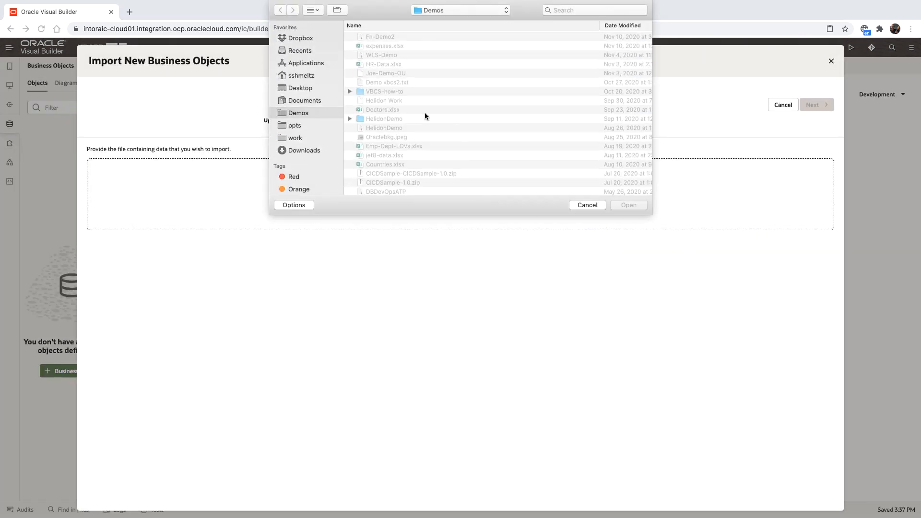
click(384, 63)
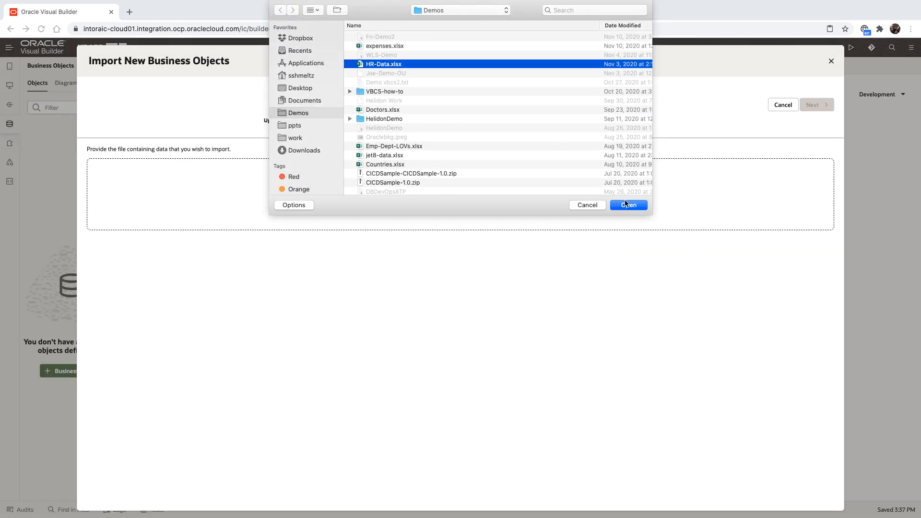
click(628, 205)
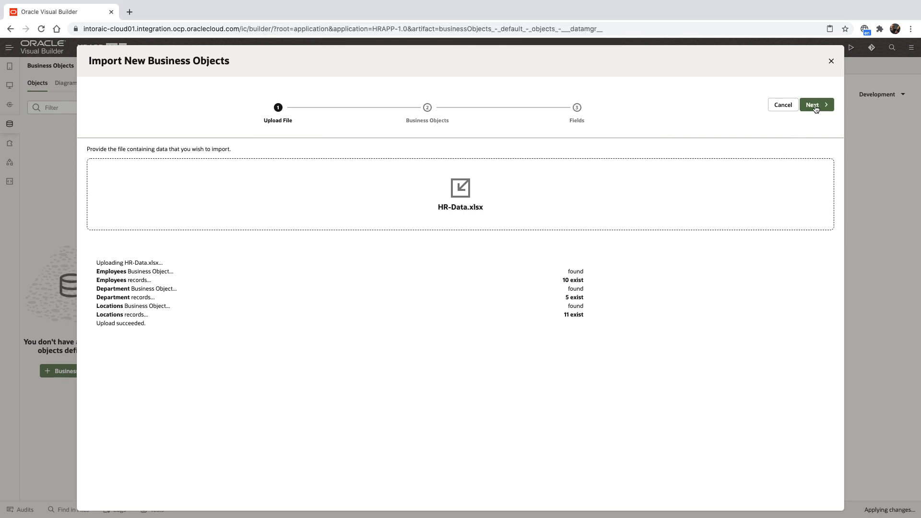
click(815, 105)
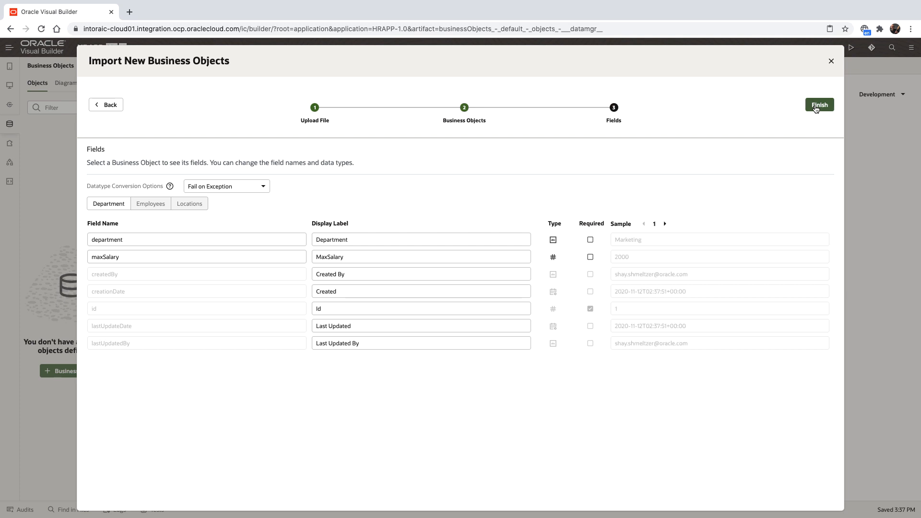
click(819, 105)
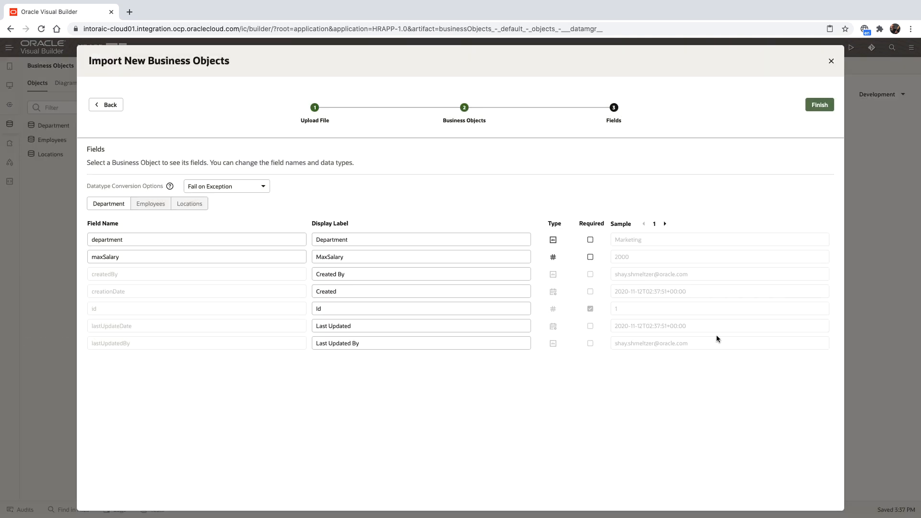
click(831, 61)
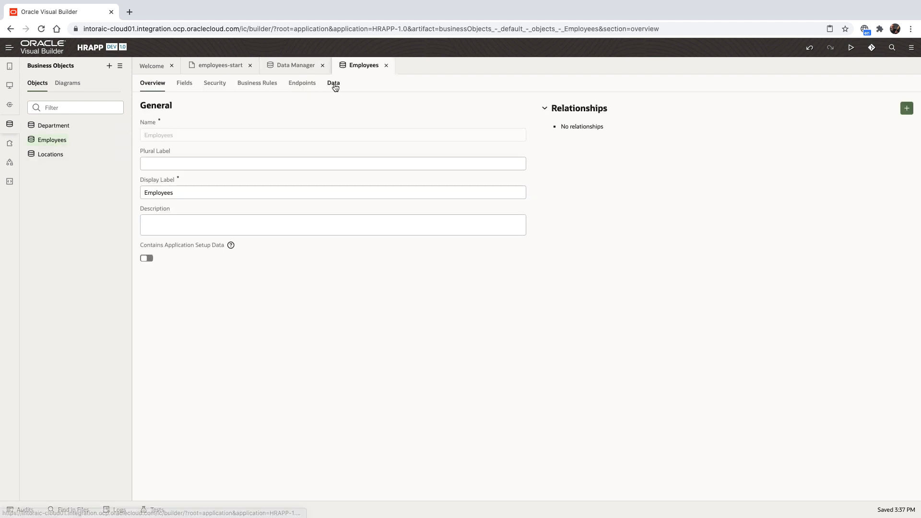
- Add a Boolean Manager field to the Employees business object
click(333, 83)
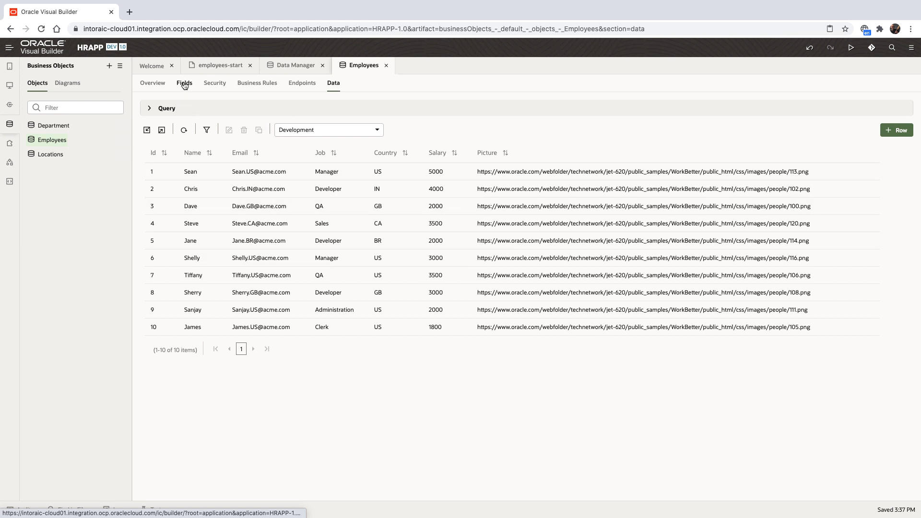
click(184, 83)
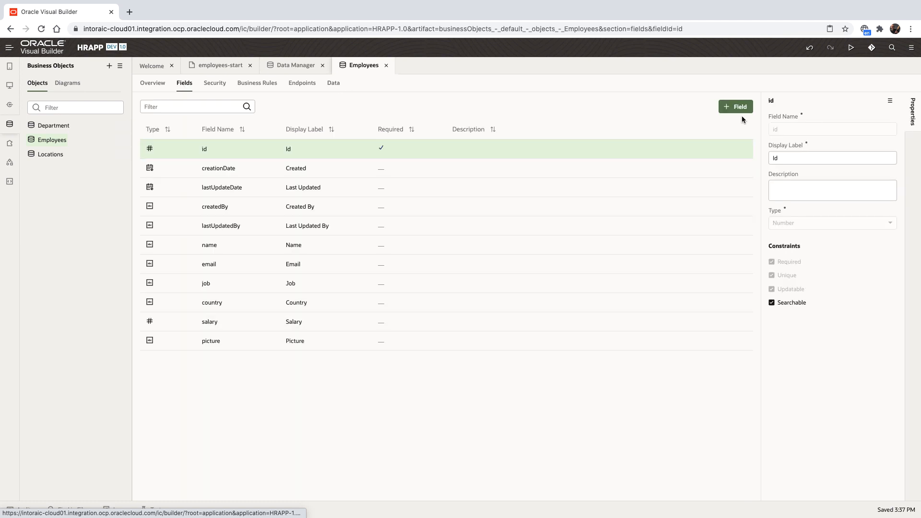
click(735, 107)
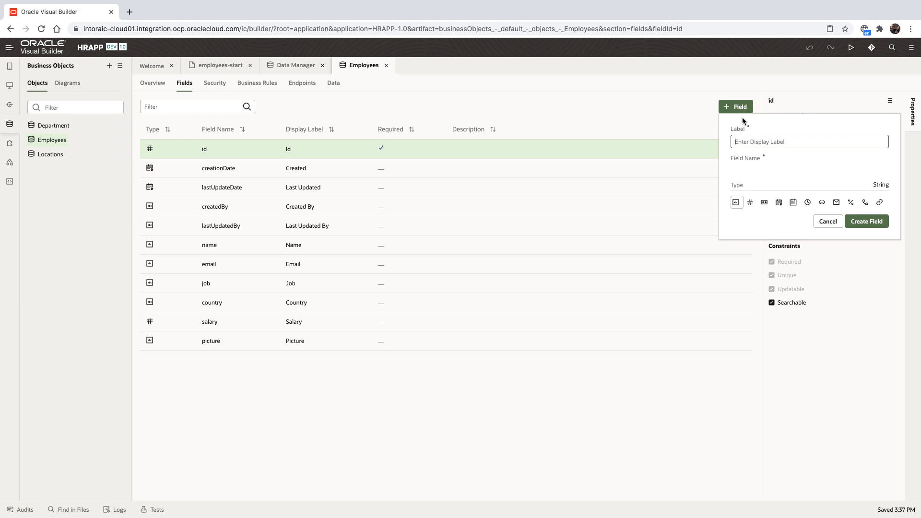
text(Manager)
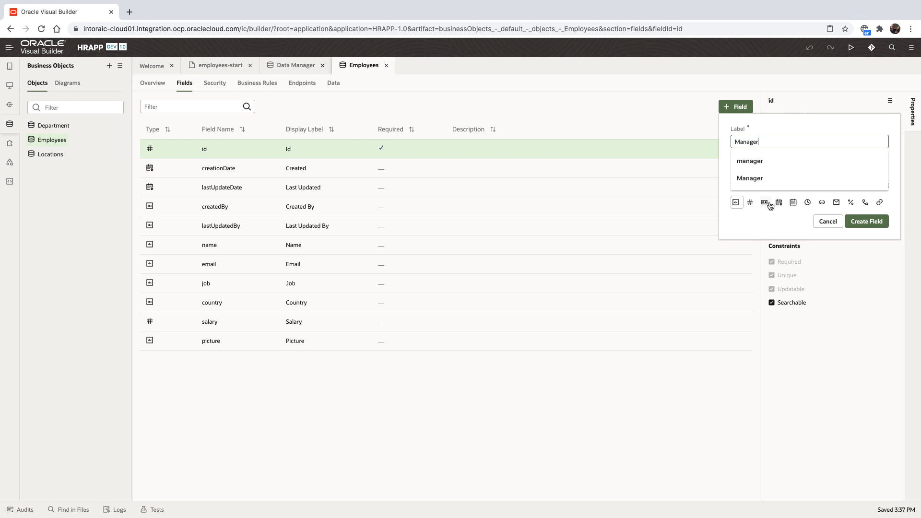
click(765, 202)
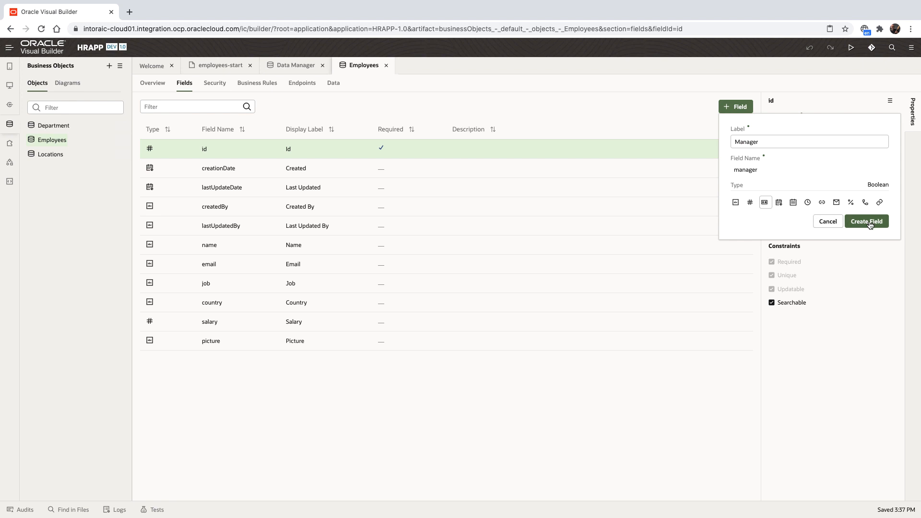
click(867, 222)
text(Department)
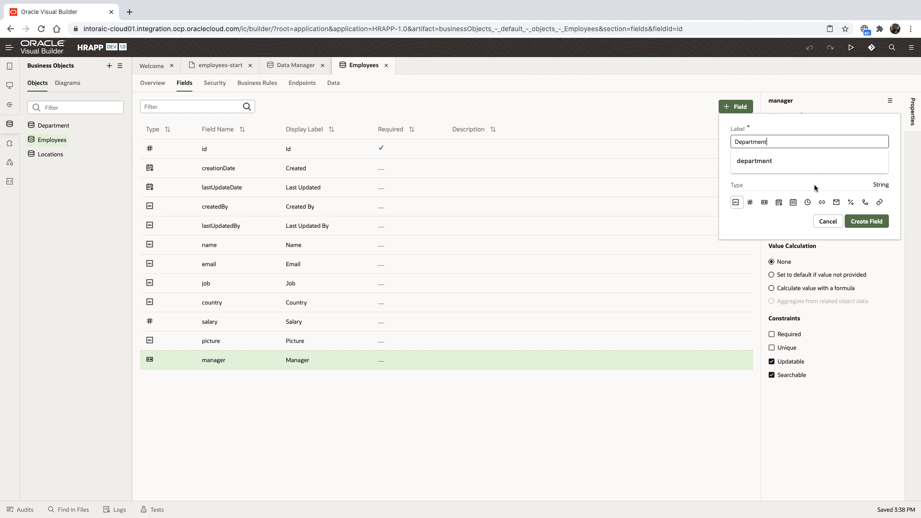
- Add a Department reference field, review Endpoints, and return to employees-start
click(822, 202)
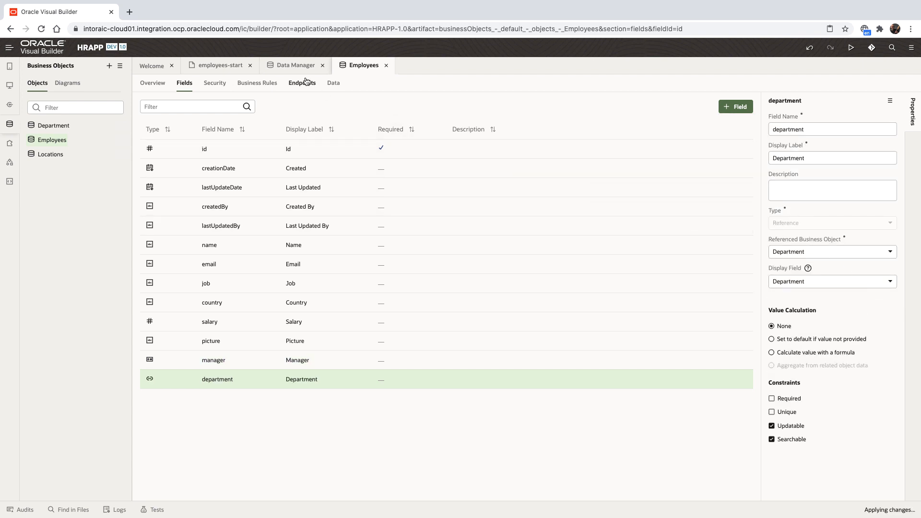
click(302, 83)
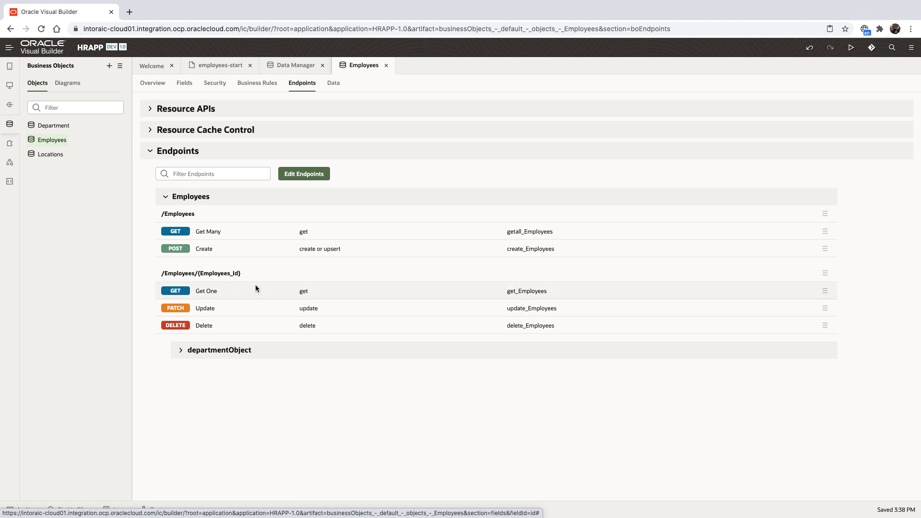
click(218, 65)
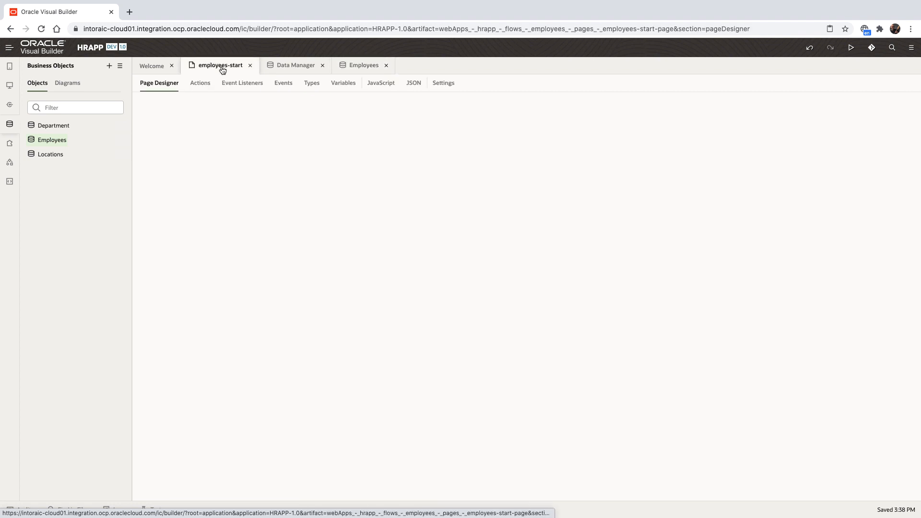
- Bind the table to Employees with picture (as Image), name, salary and manager columns
click(219, 66)
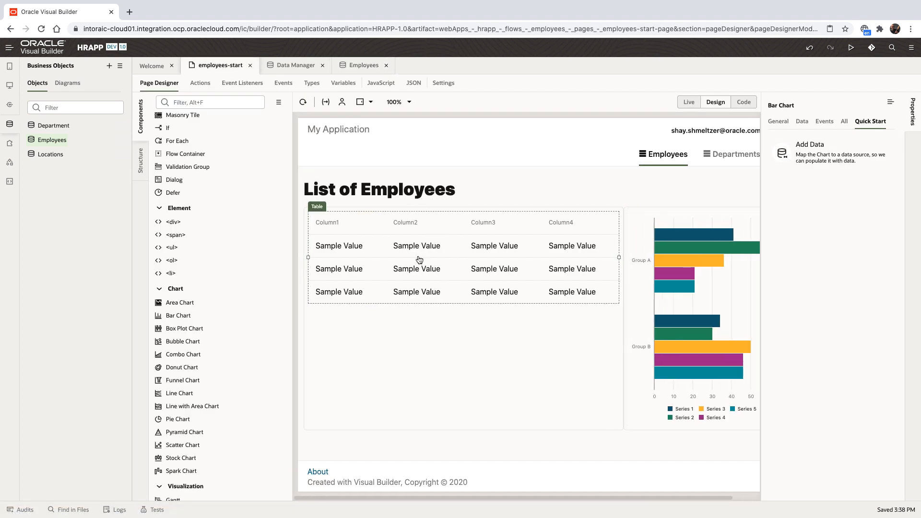
click(810, 144)
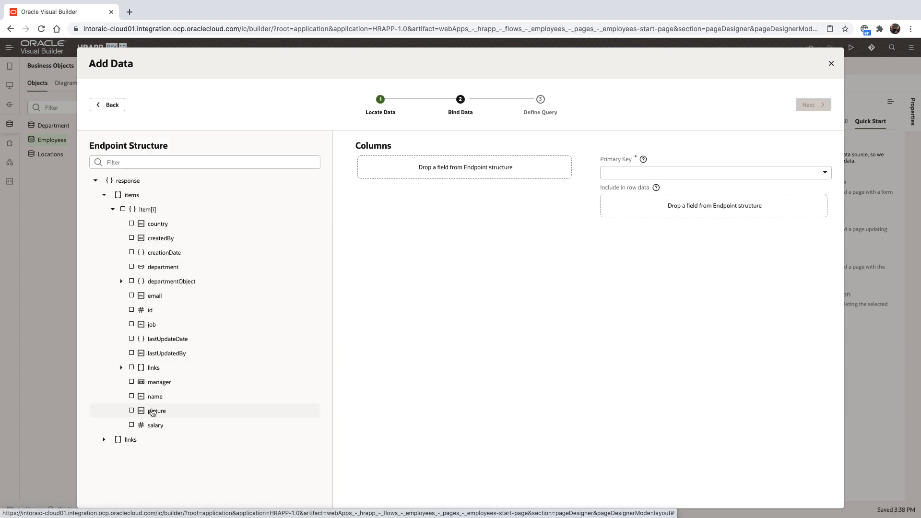
click(132, 411)
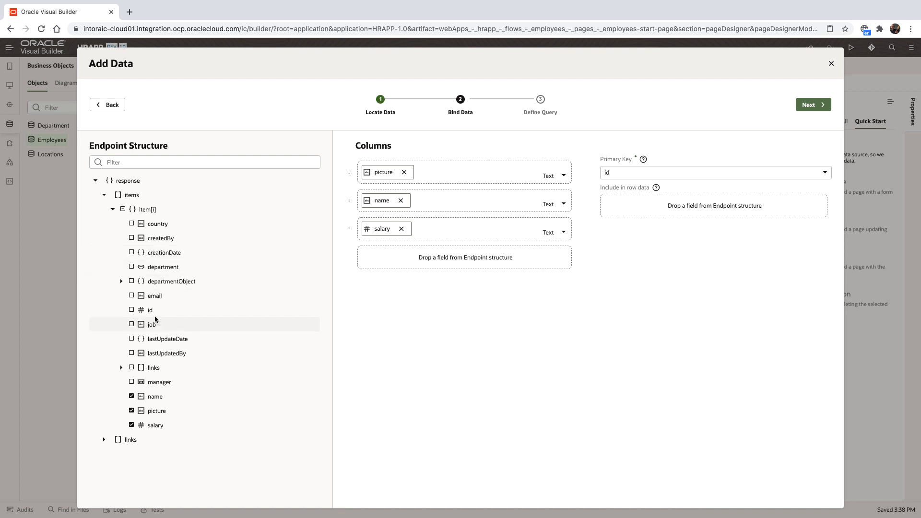
mouse_move(160, 382)
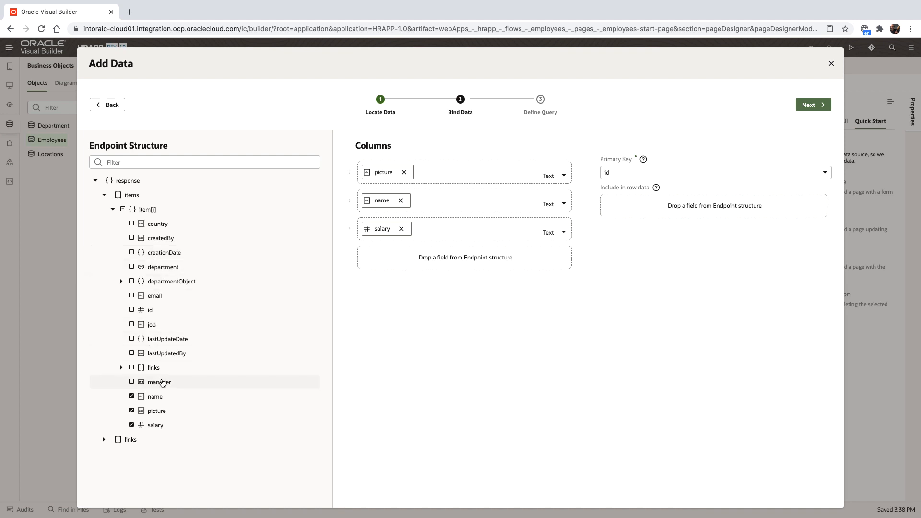
click(132, 382)
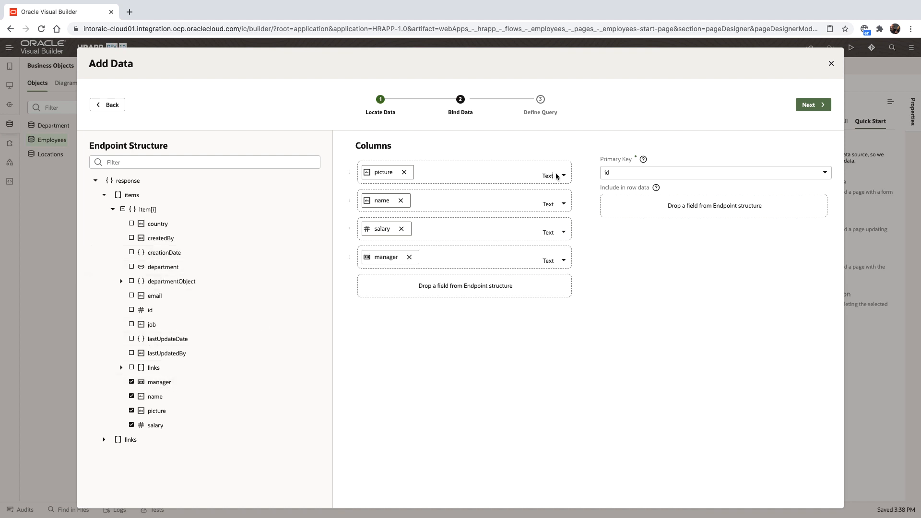
click(553, 173)
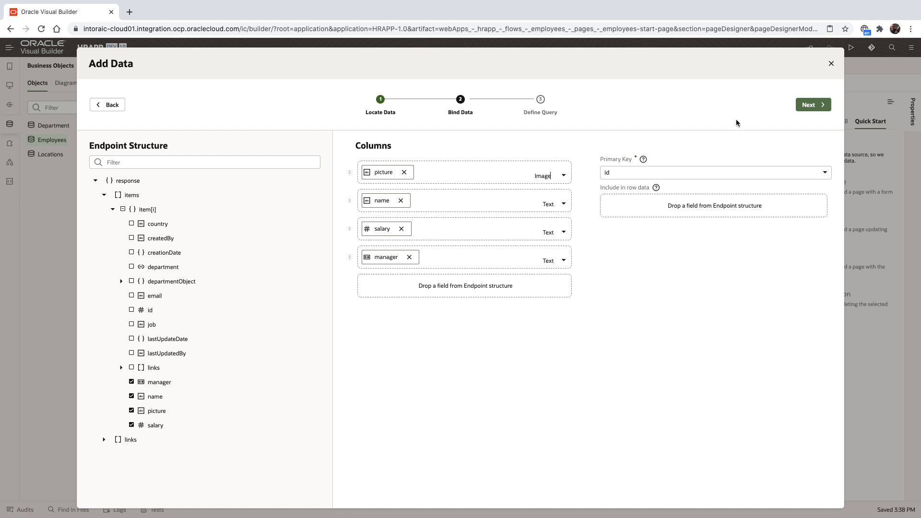
click(813, 104)
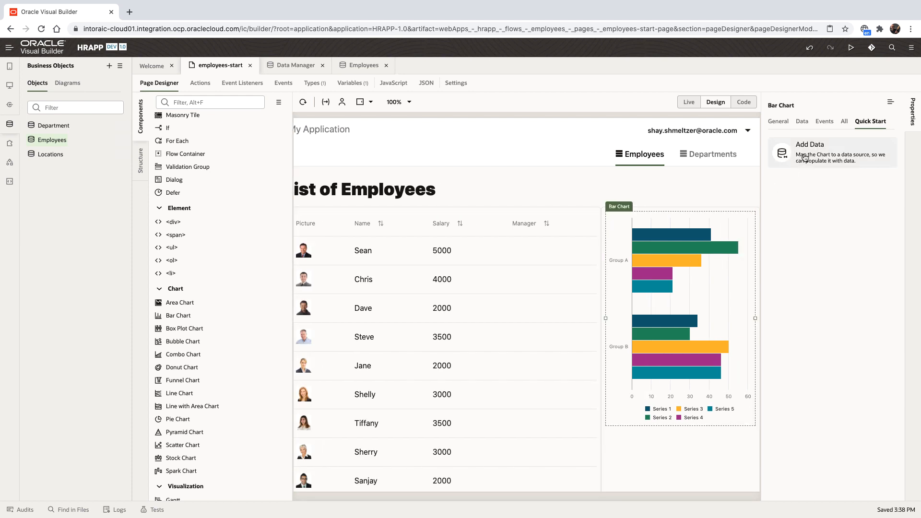
- Bind the bar chart to Employees, plotting salary values against name categories
click(810, 144)
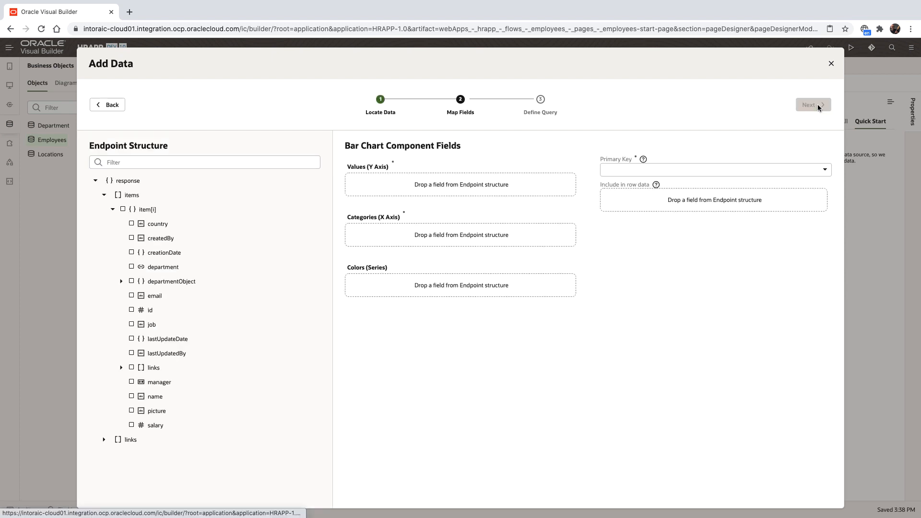
click(131, 425)
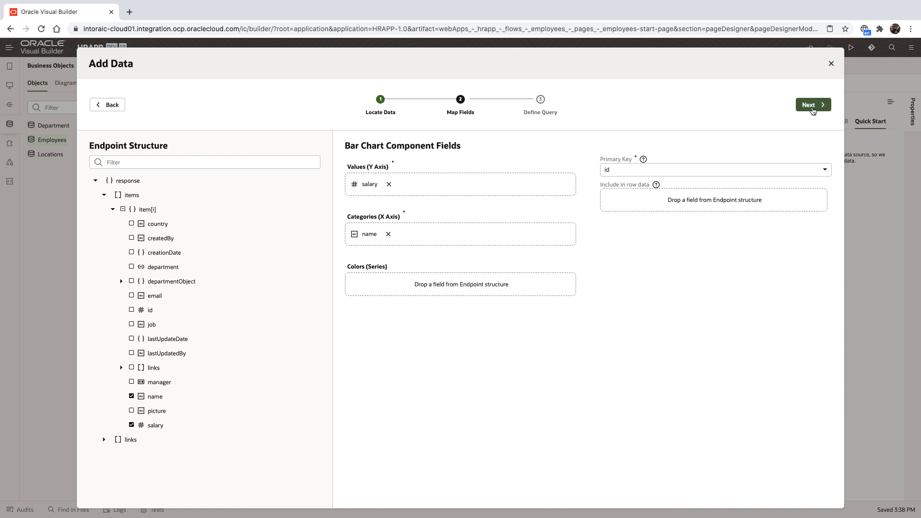
click(813, 105)
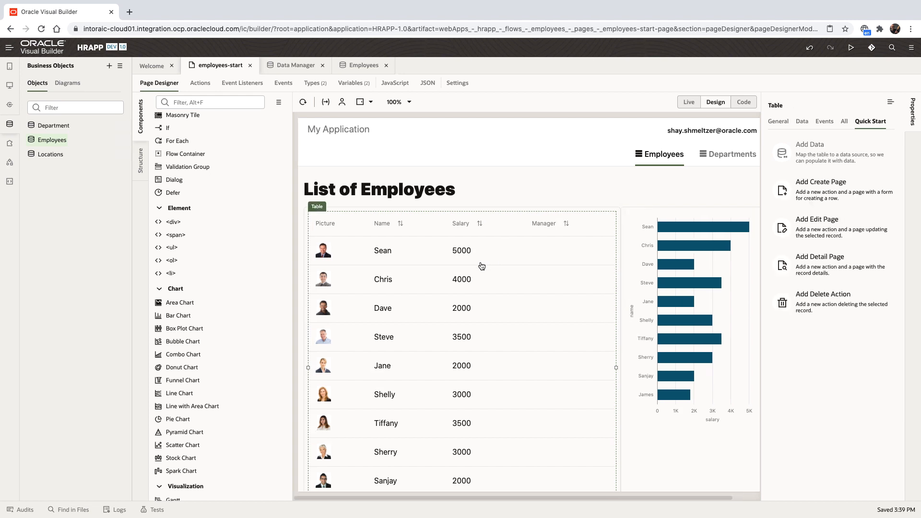
- Generate an Edit Employees page from Employees, including the manager field in the form
click(817, 219)
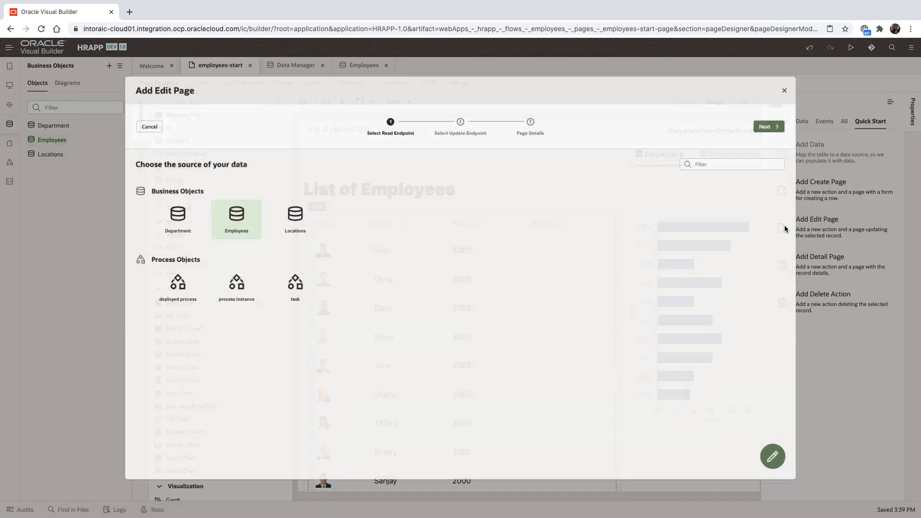
click(767, 126)
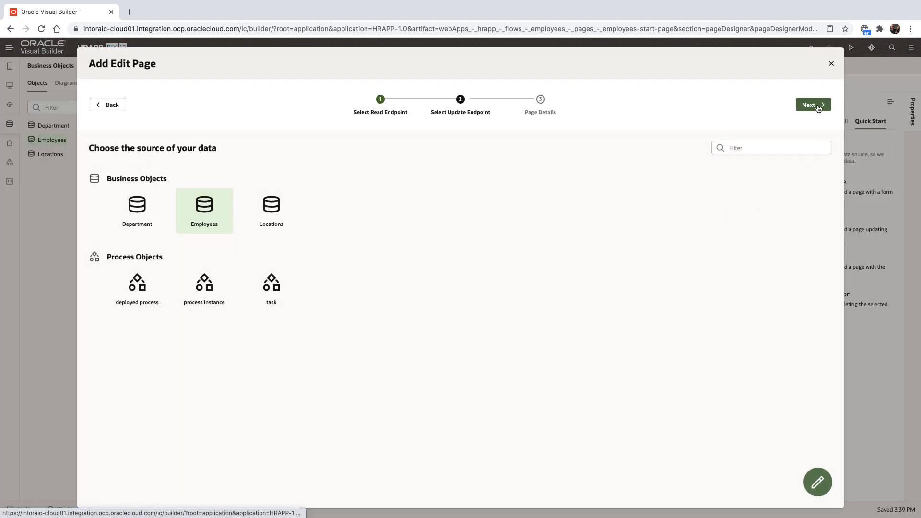
click(813, 105)
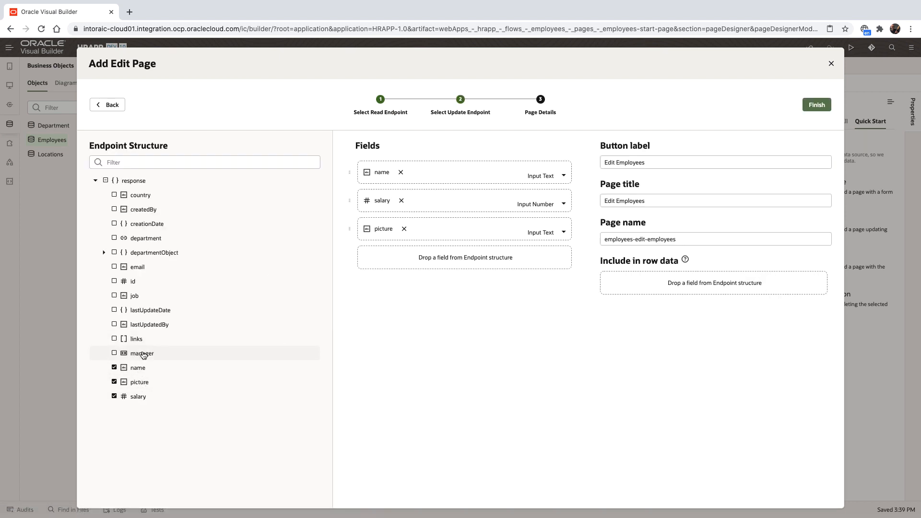
click(114, 353)
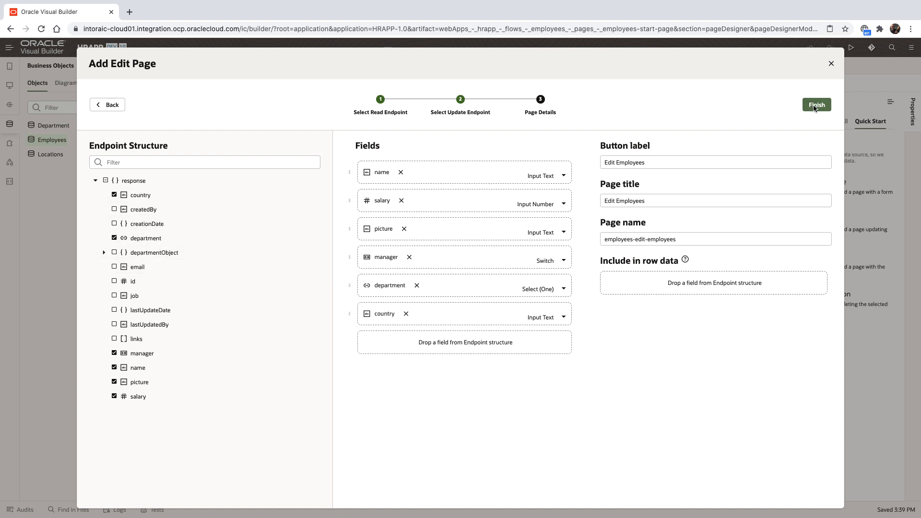
click(816, 105)
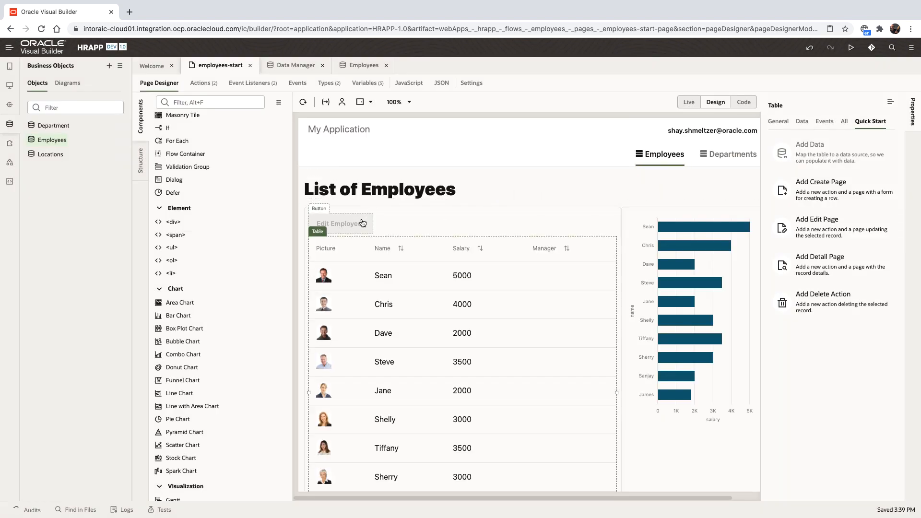
- Switch the list page to Live mode and open Jane's record in Edit Employees
click(688, 102)
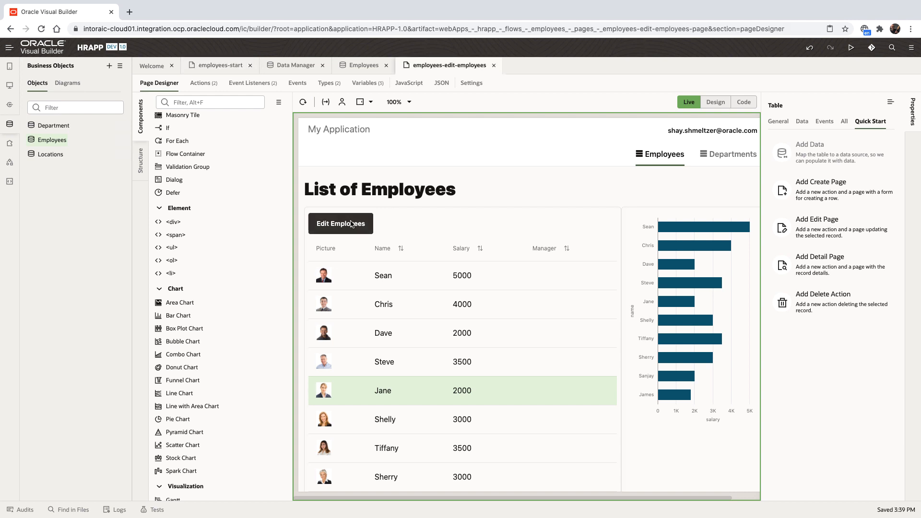
click(340, 223)
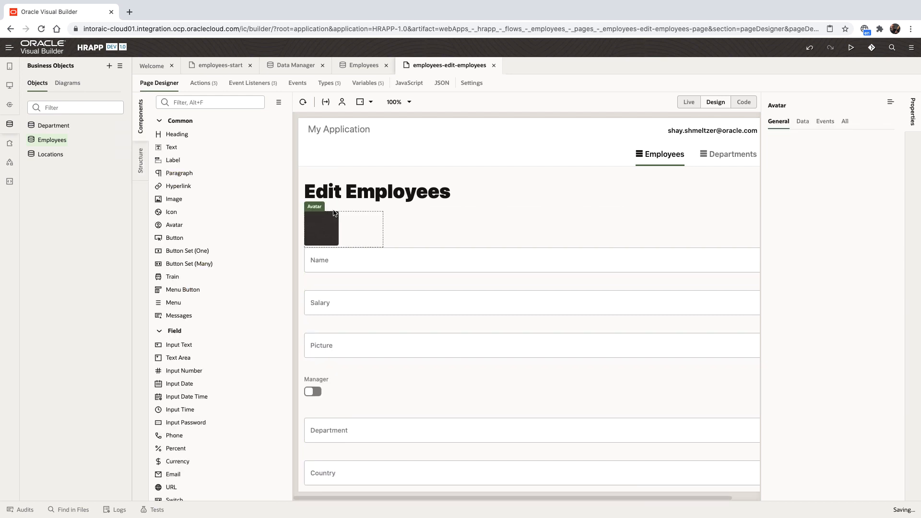
- Set the avatar size to Extra Large and bind its Src to the employee picture
click(830, 181)
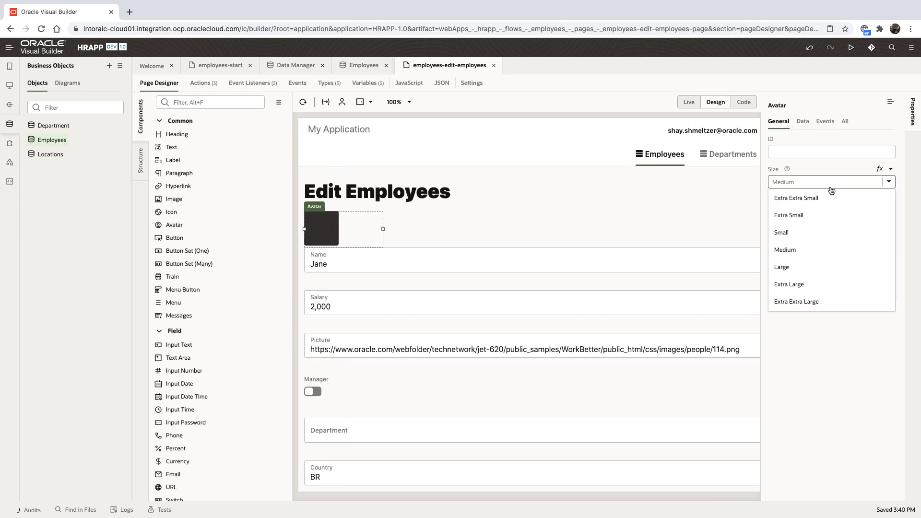
click(789, 284)
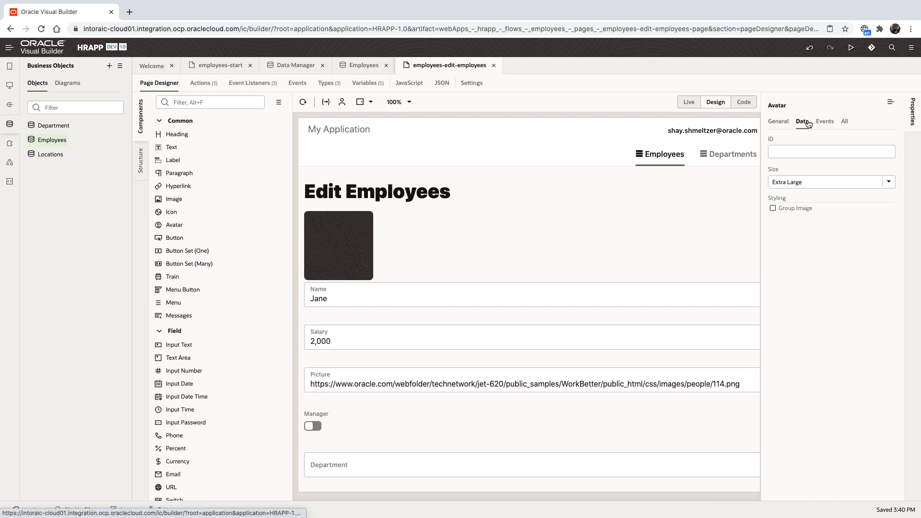
click(885, 139)
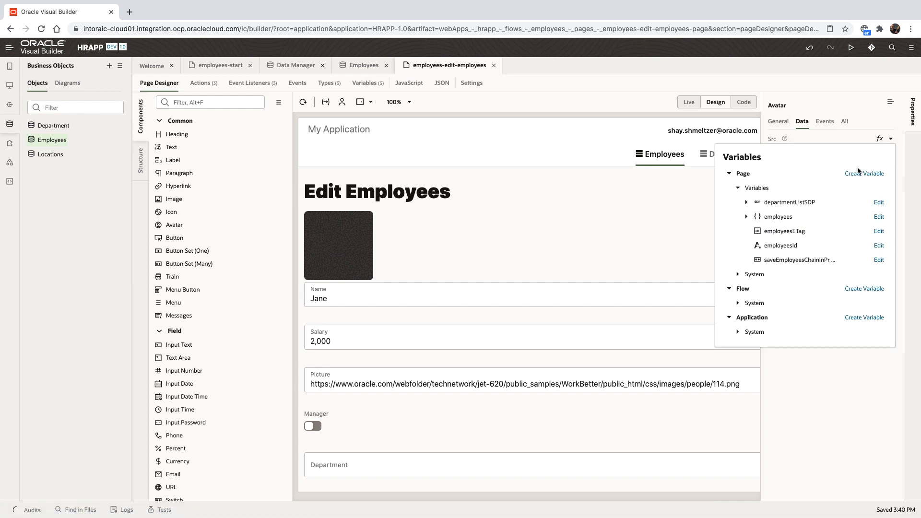
click(748, 217)
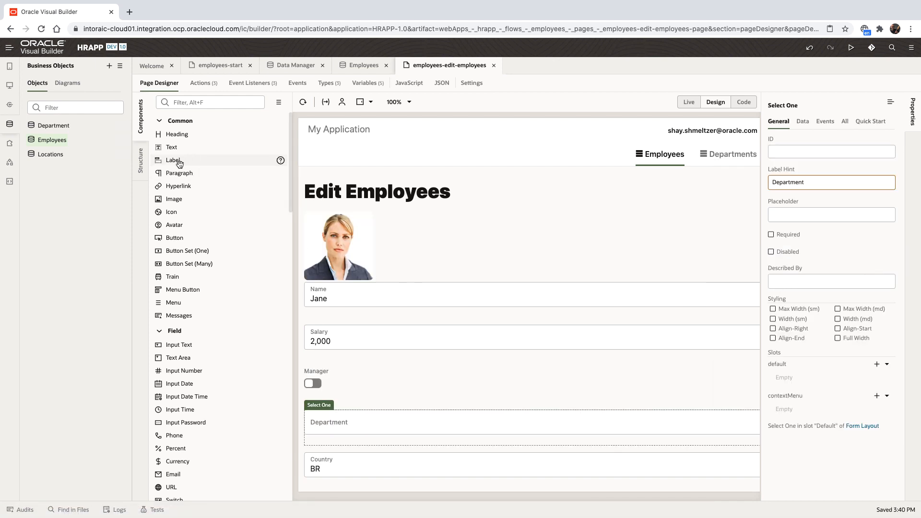
- In Structure view, move the form's Validation Group into the row beside the avatar
click(141, 154)
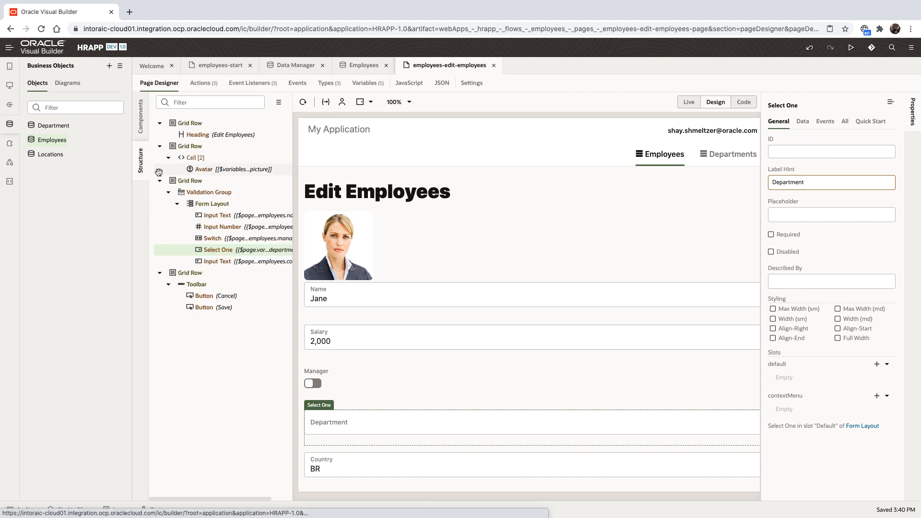
click(210, 192)
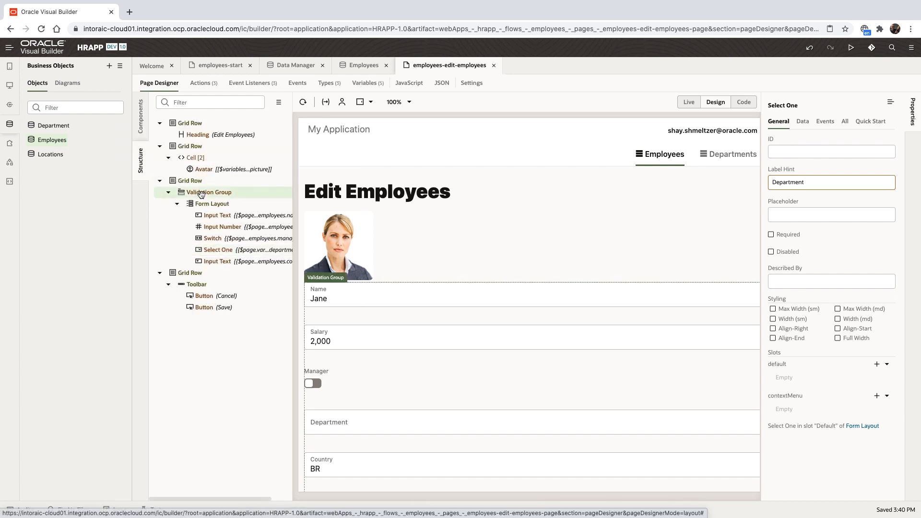
click(223, 153)
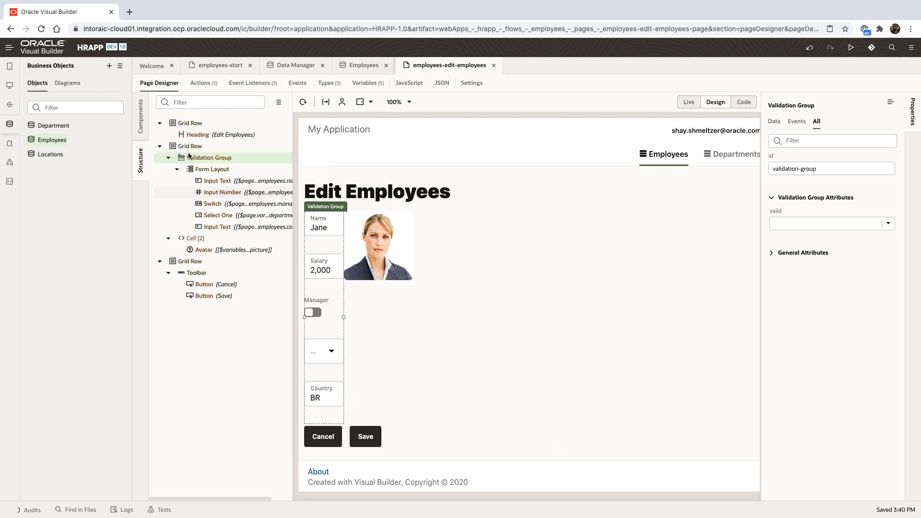
click(196, 238)
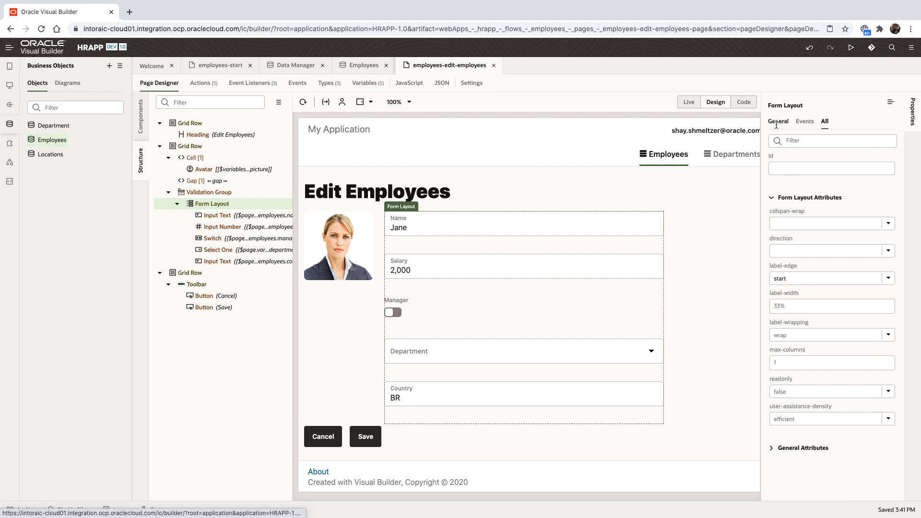
- Set the form layout to 2 columns and try the Department select in Live mode
text(2)
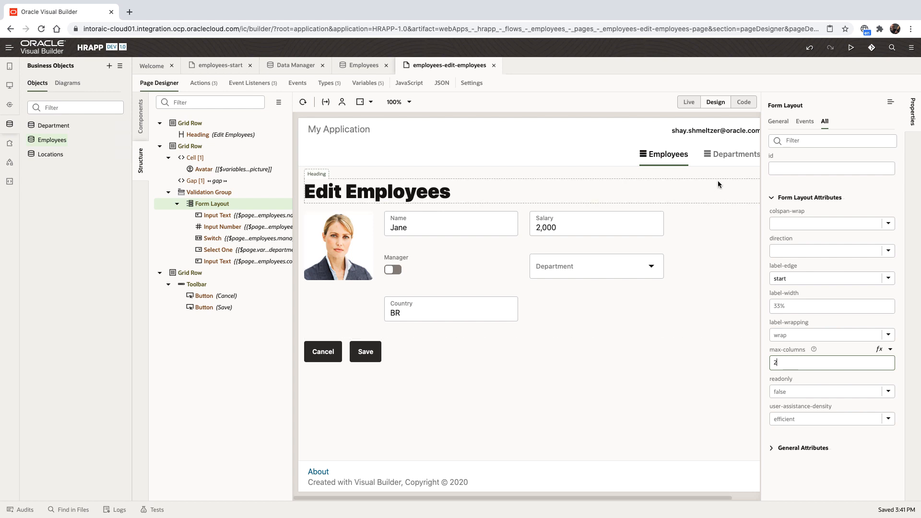
click(688, 102)
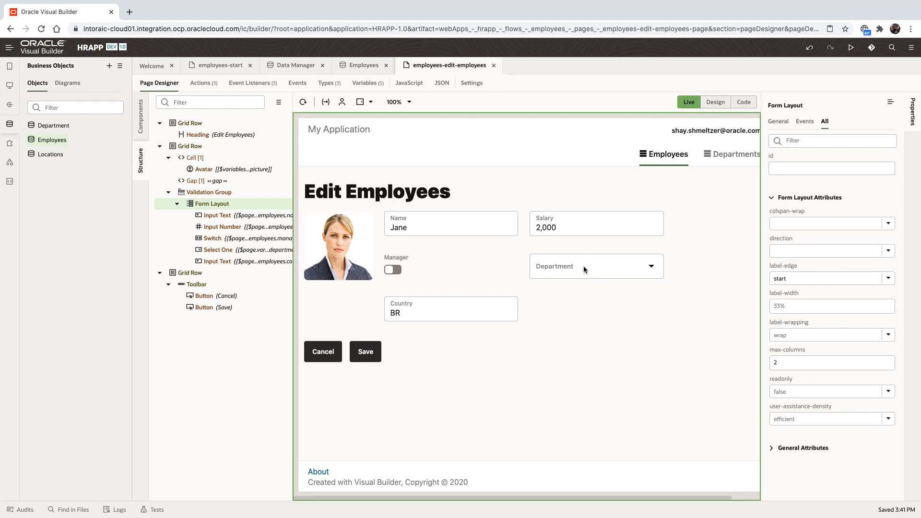
click(595, 266)
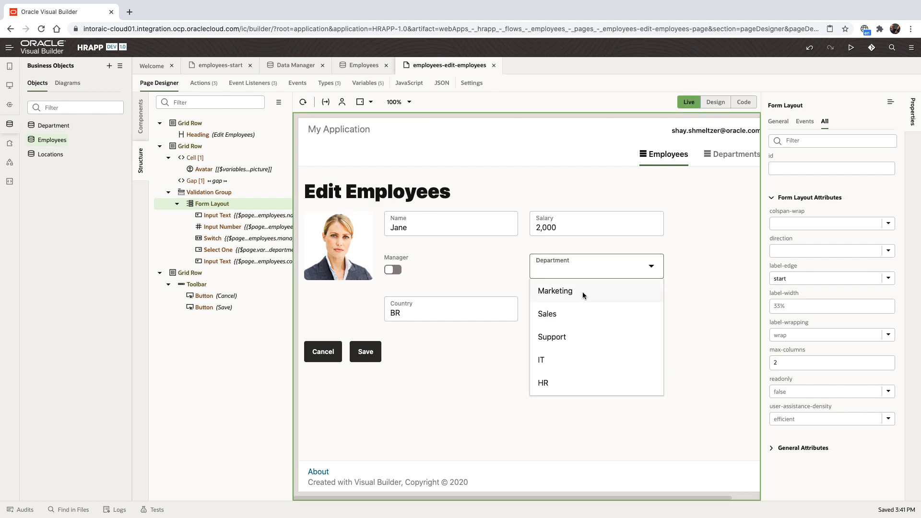
click(554, 291)
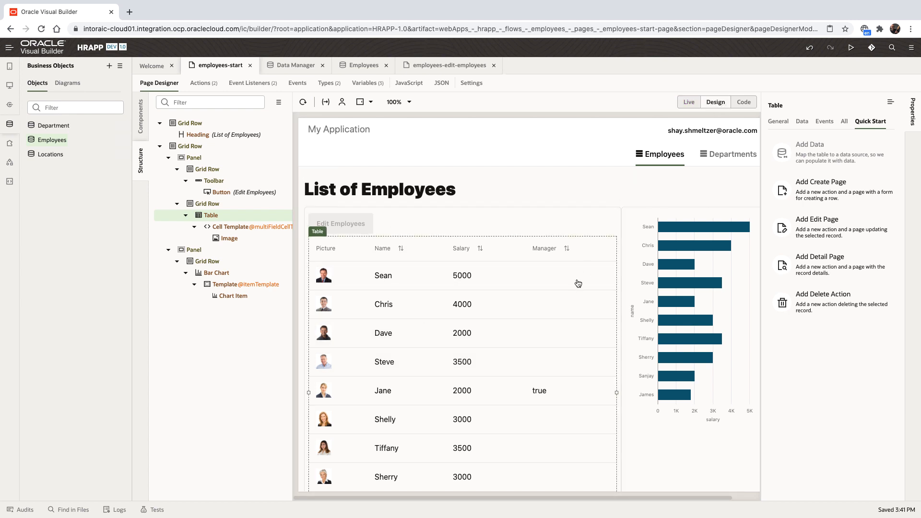
- Add a Navigate action to the row-selection chain targeting employees-edit-employees, mapping employeesId
click(825, 121)
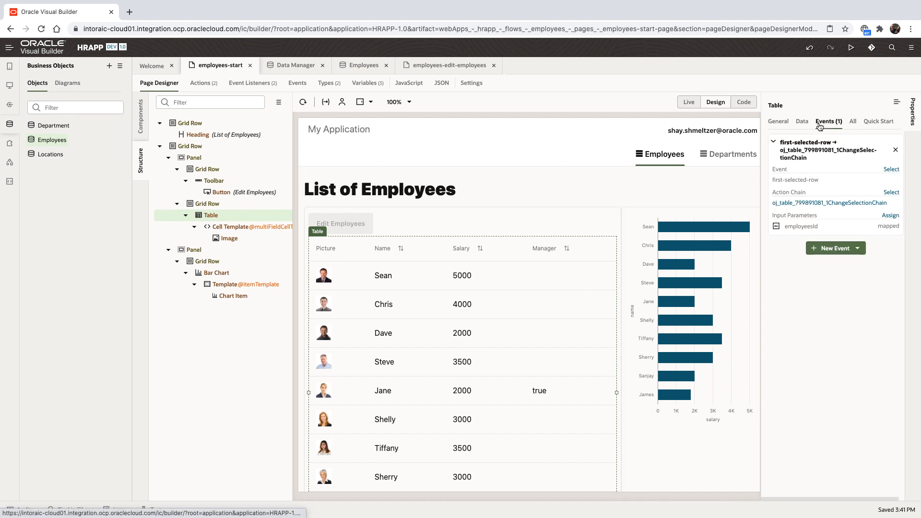
click(829, 203)
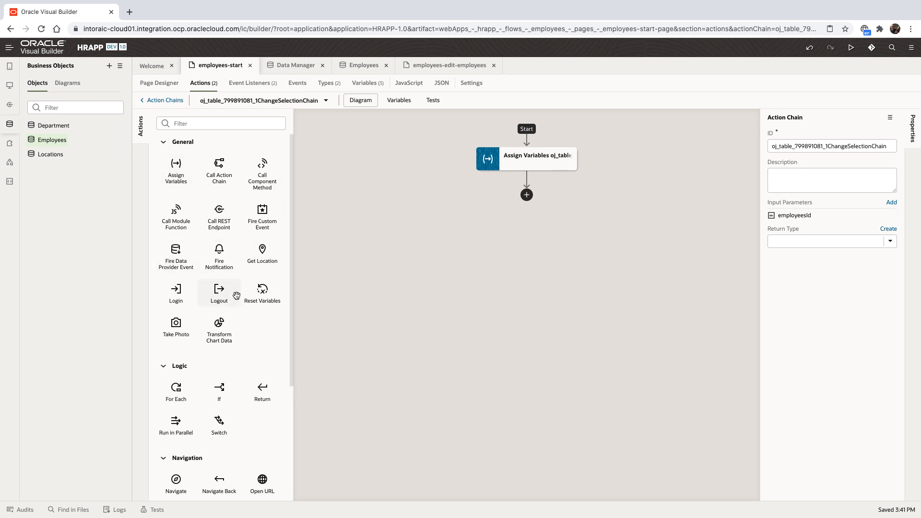
scroll(down, 3)
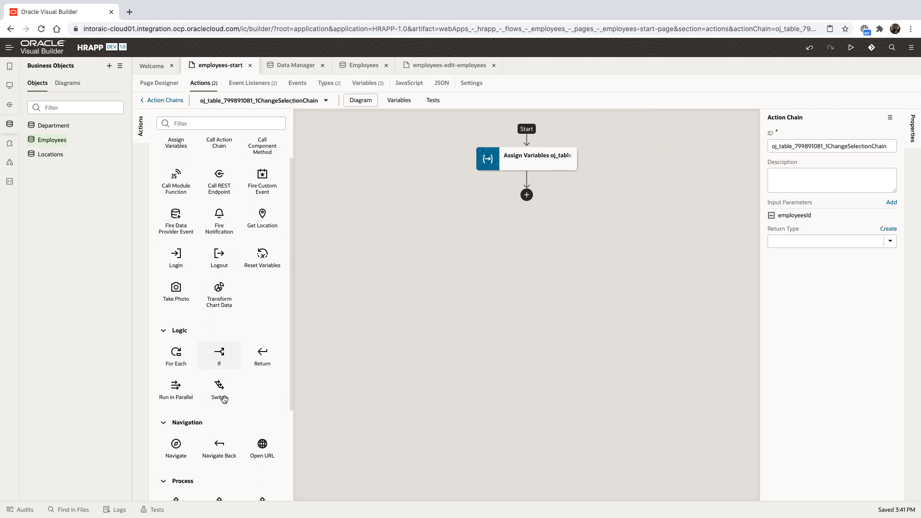
scroll(down, 3)
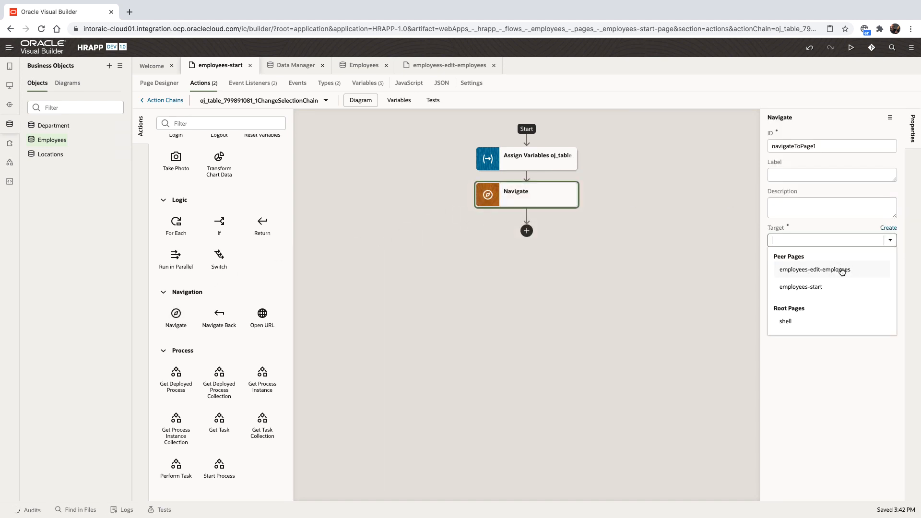
click(814, 270)
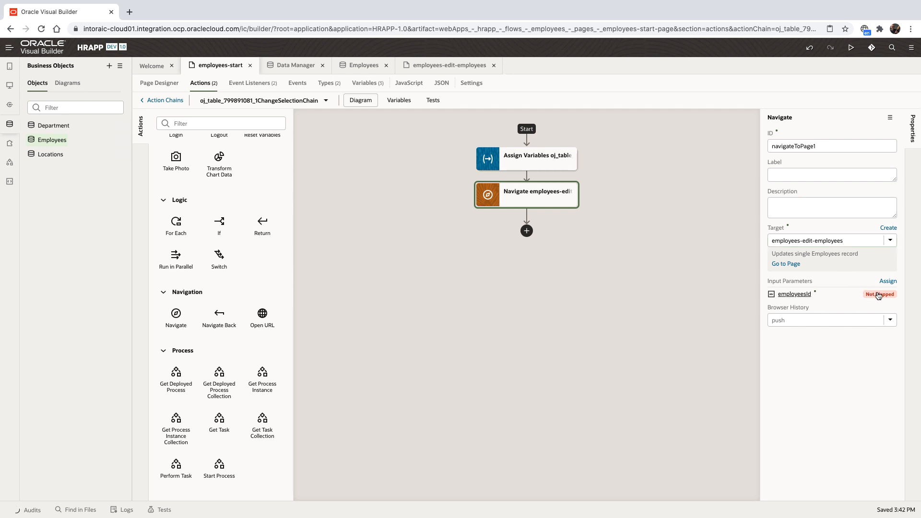
click(889, 281)
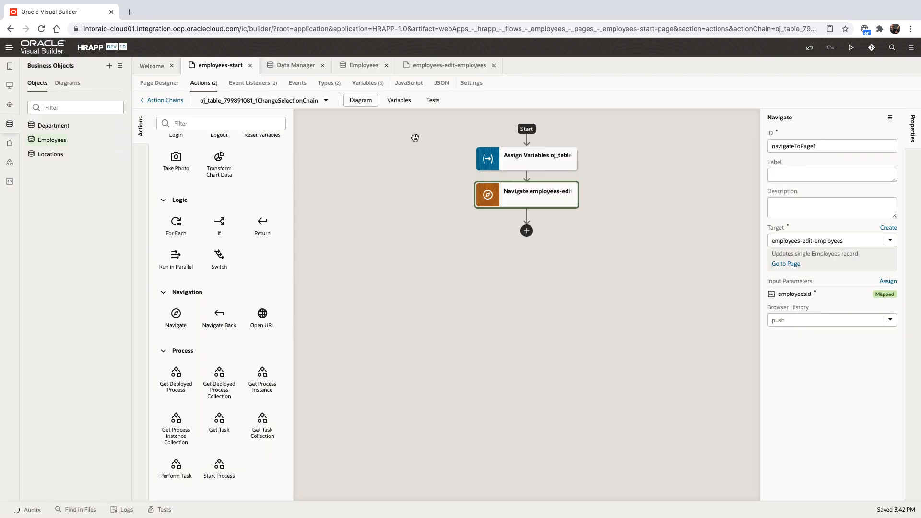
click(159, 83)
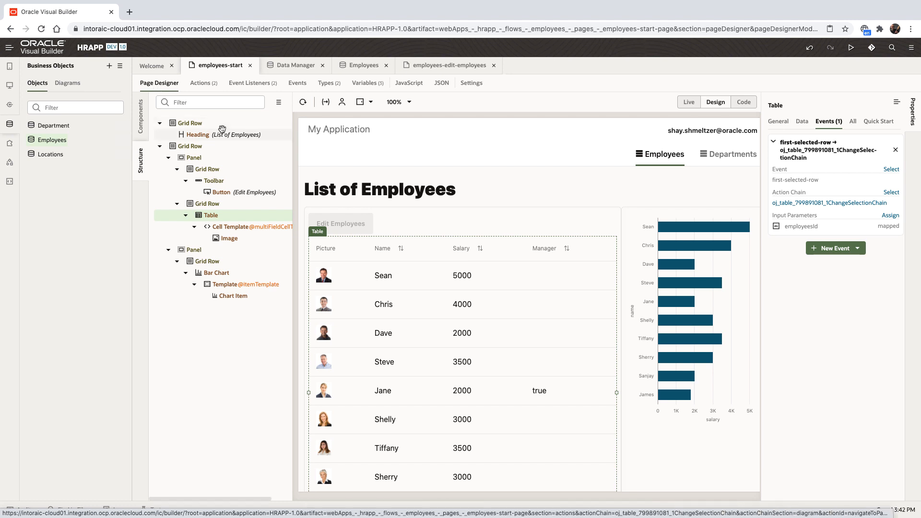
- Switch the employee list to Live mode to test opening Shelly's record
click(689, 102)
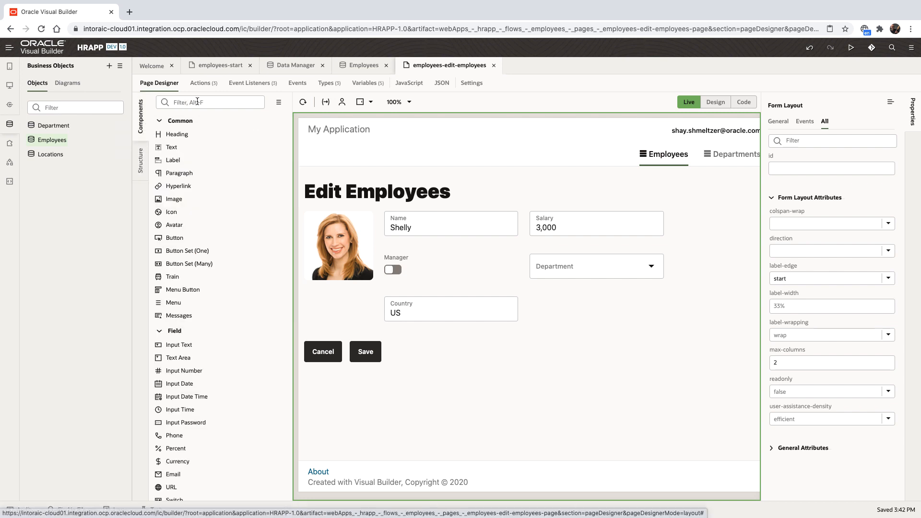
- Add a Select (Single) field beside Country and open the Services panel
text(selec)
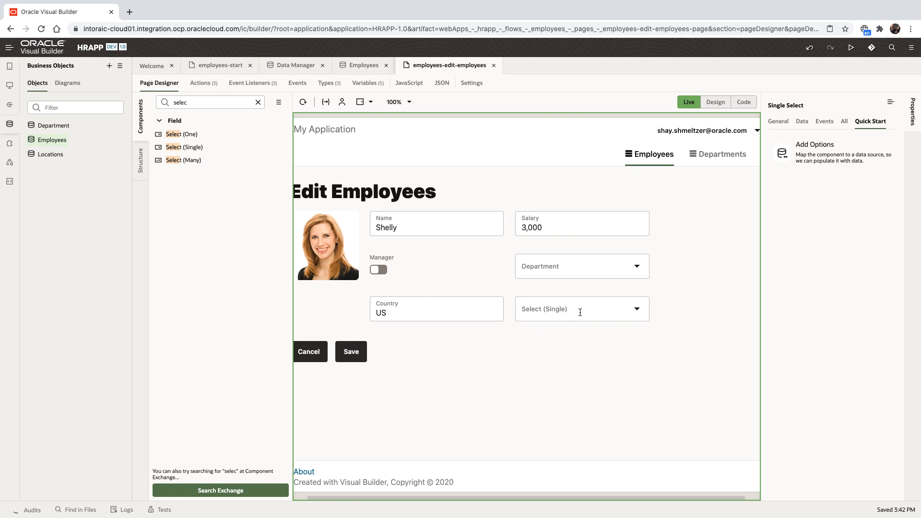
mouse_move(20, 115)
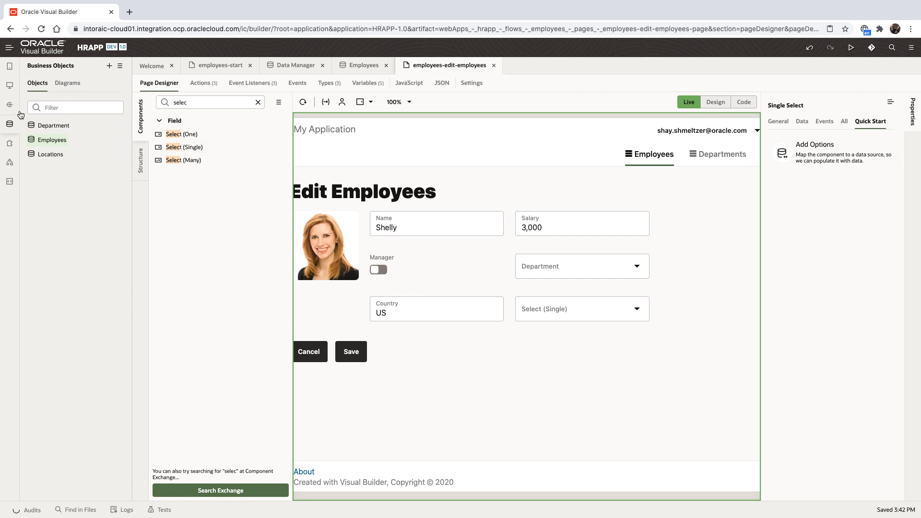
click(10, 105)
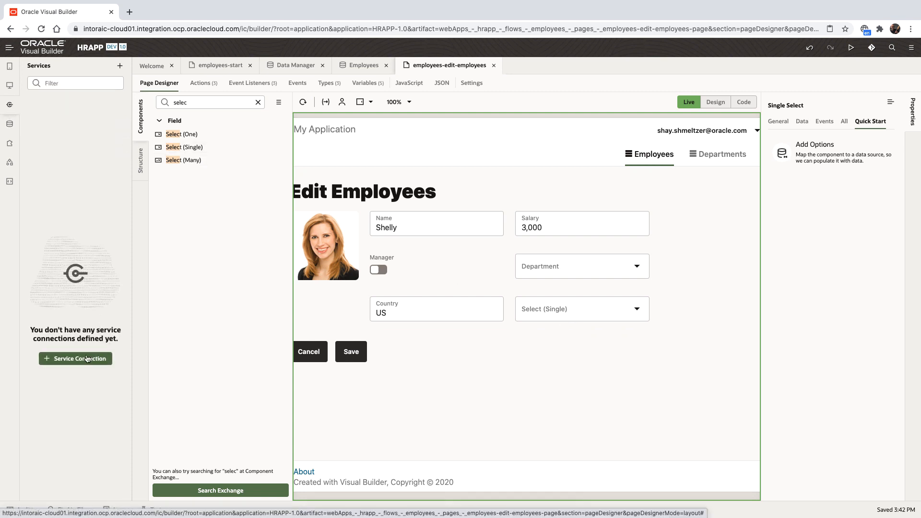
- Start a new service connection and enter the countries endpoint URL
click(75, 358)
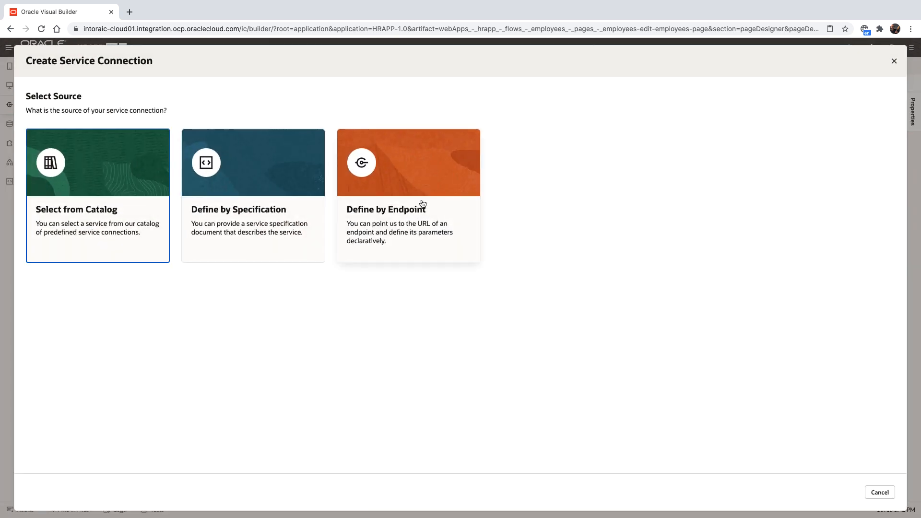
click(408, 162)
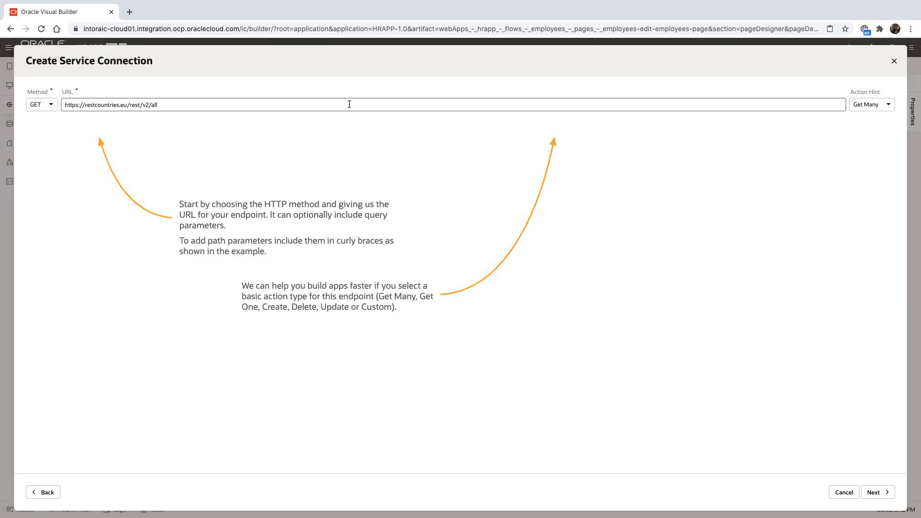
click(875, 493)
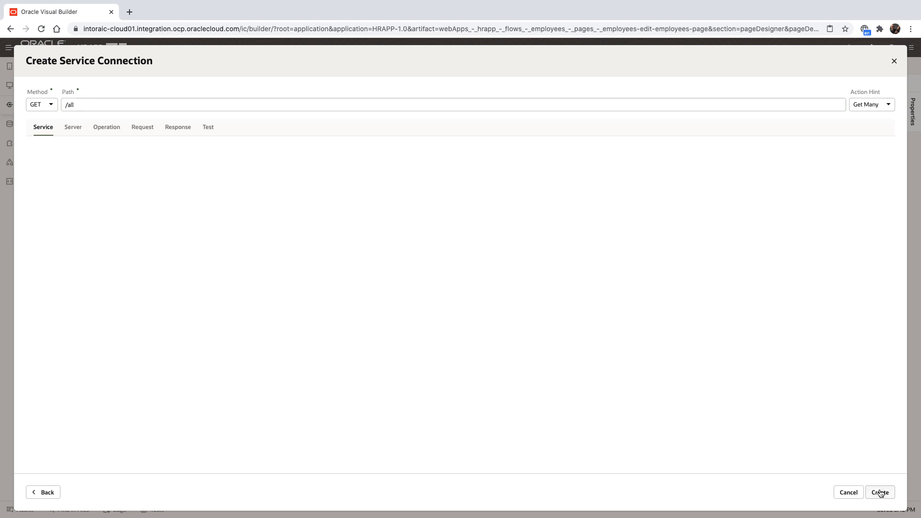
- Test GET /all, save the example response, create restV2, and reopen Edit Employees in Design
click(208, 127)
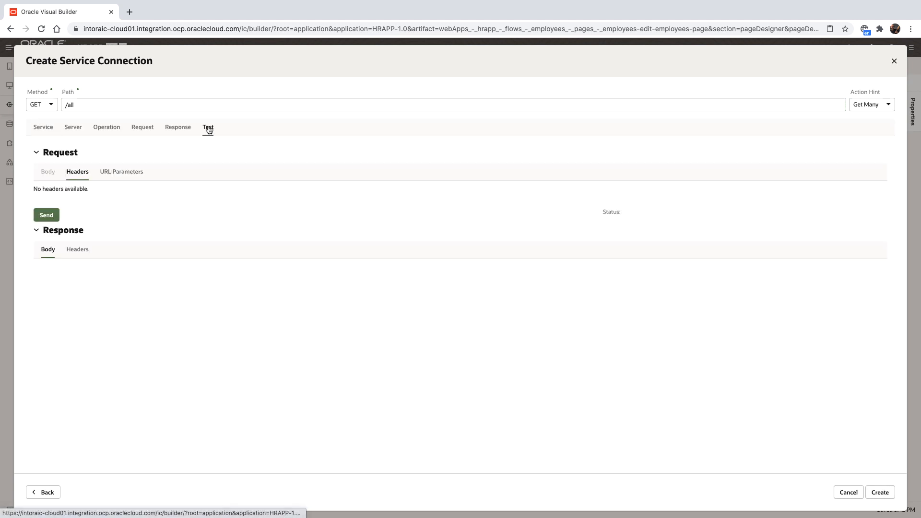
click(46, 215)
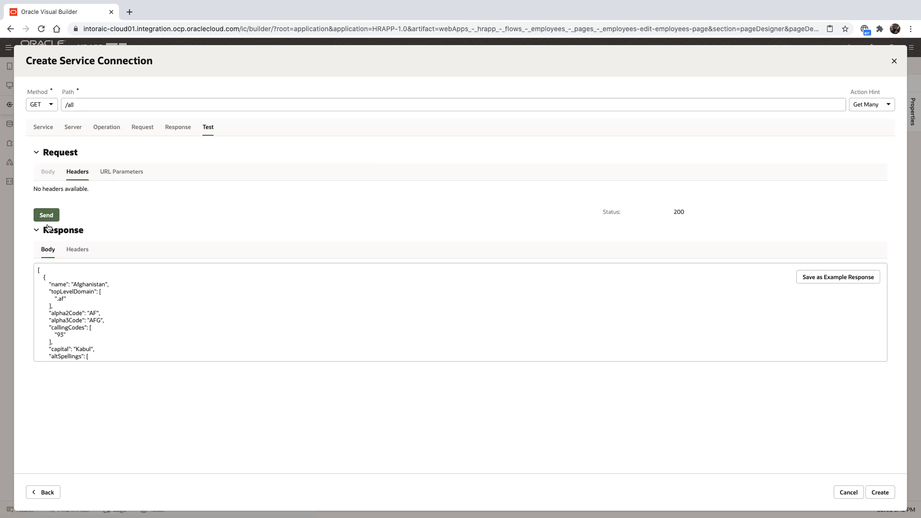
mouse_move(837, 277)
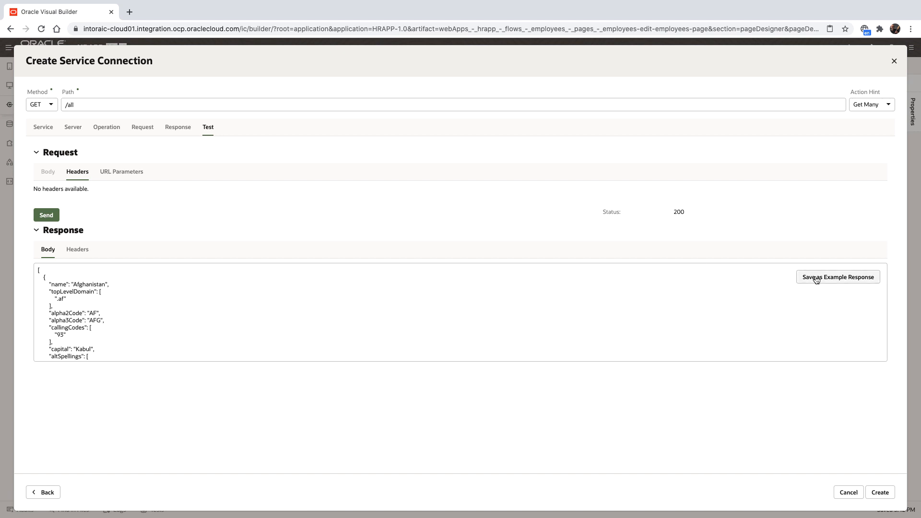
mouse_move(814, 280)
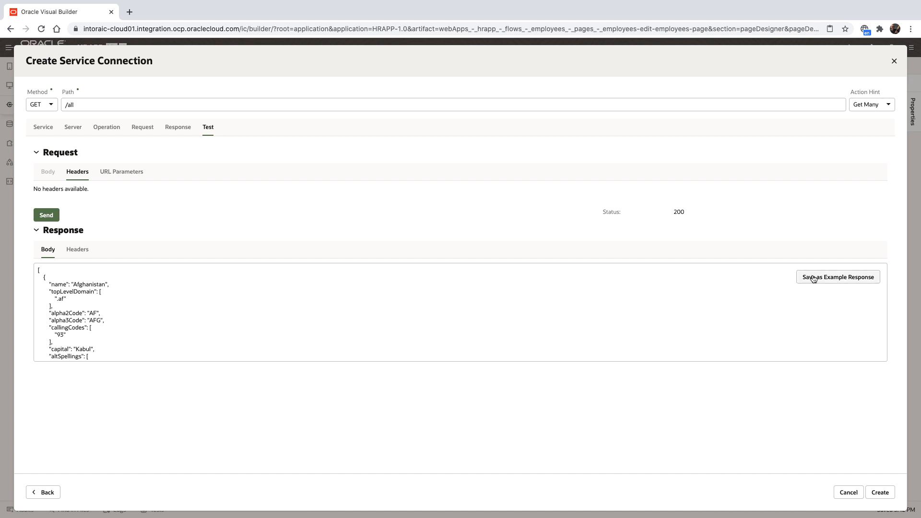
click(837, 277)
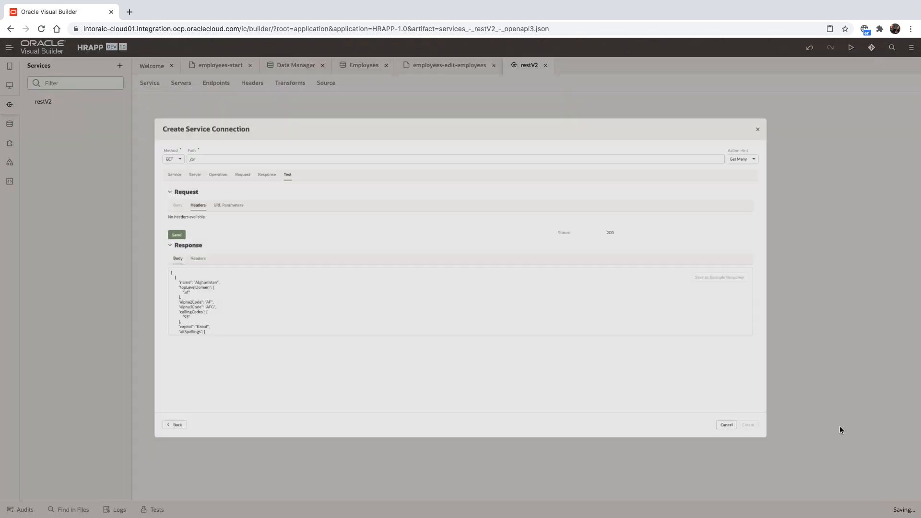
click(748, 425)
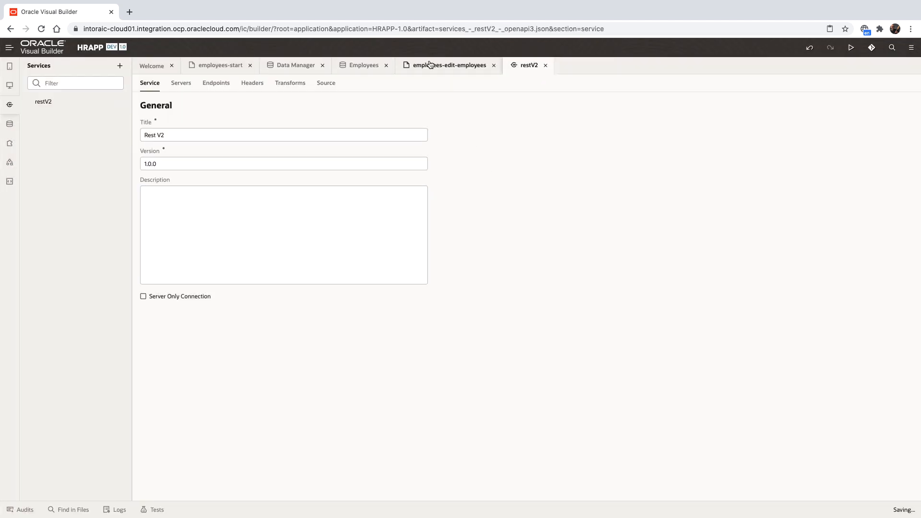
click(448, 65)
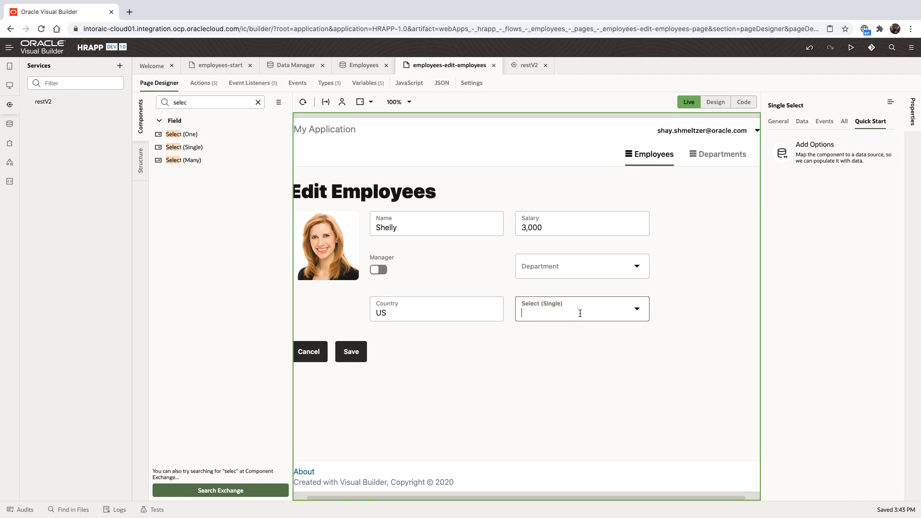
click(715, 102)
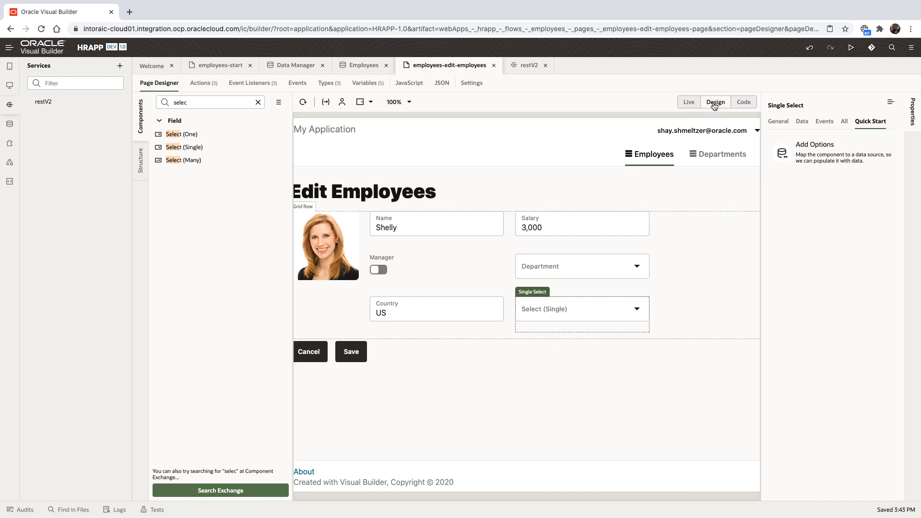
- Add select options from restV2 GET /all, using alpha2Code as value and name as label
click(815, 145)
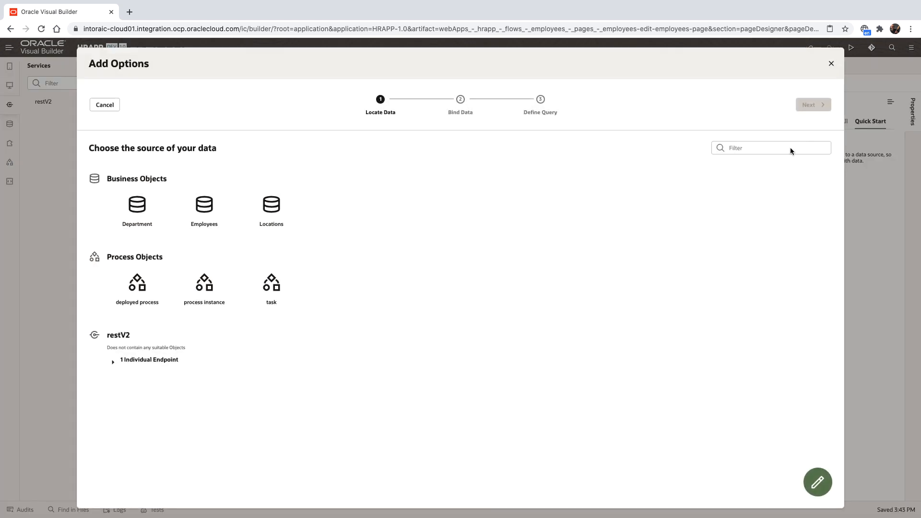
click(113, 359)
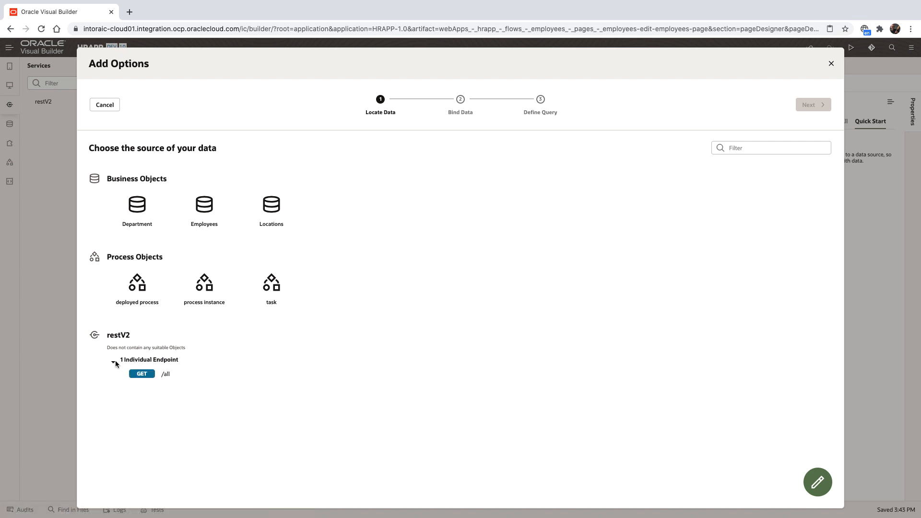
click(165, 374)
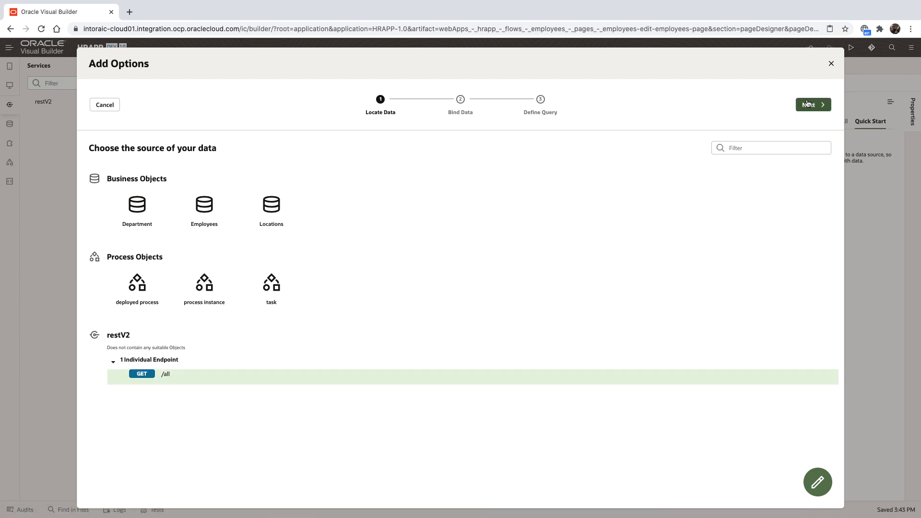
click(813, 104)
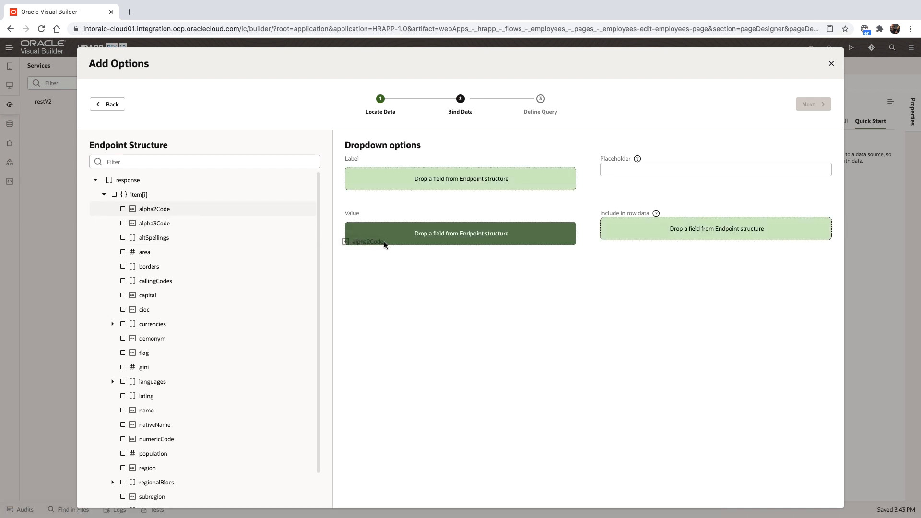
drag(154, 209, 461, 233)
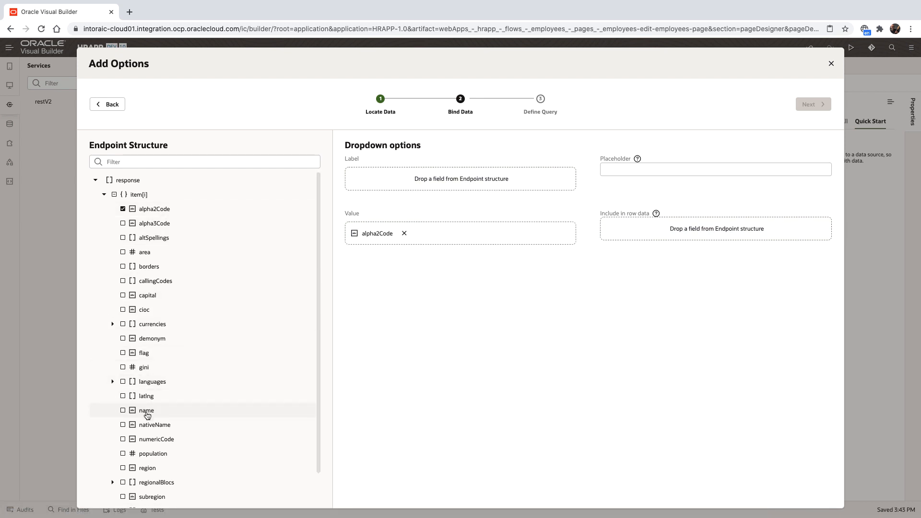
click(123, 410)
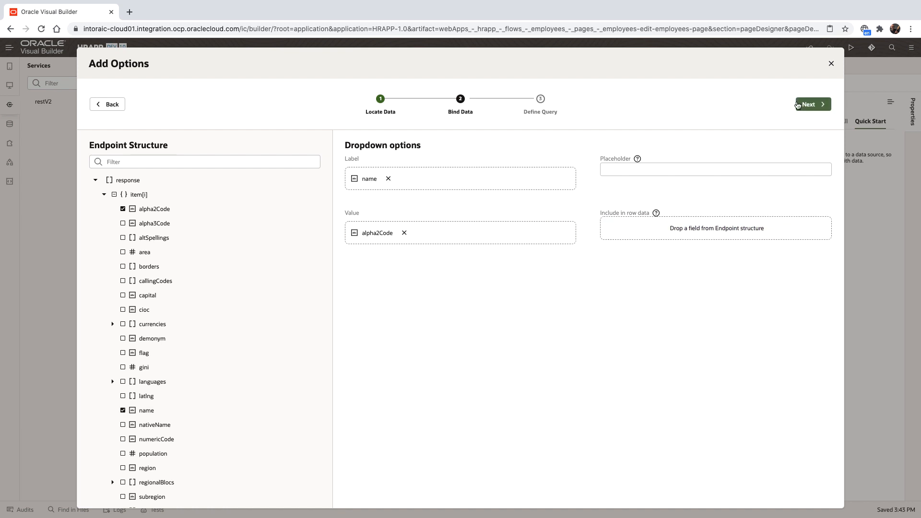
click(812, 104)
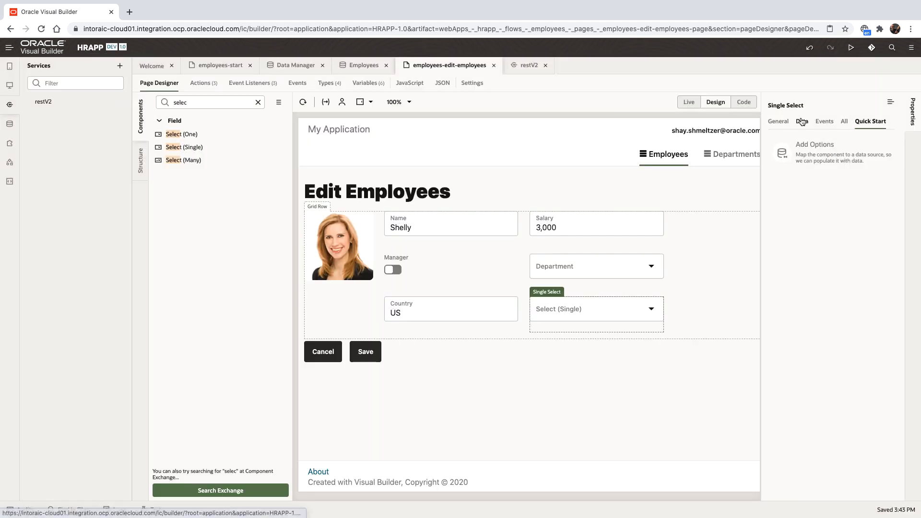
- Bind the select's Value to the employees country field and run the app to preview
click(802, 122)
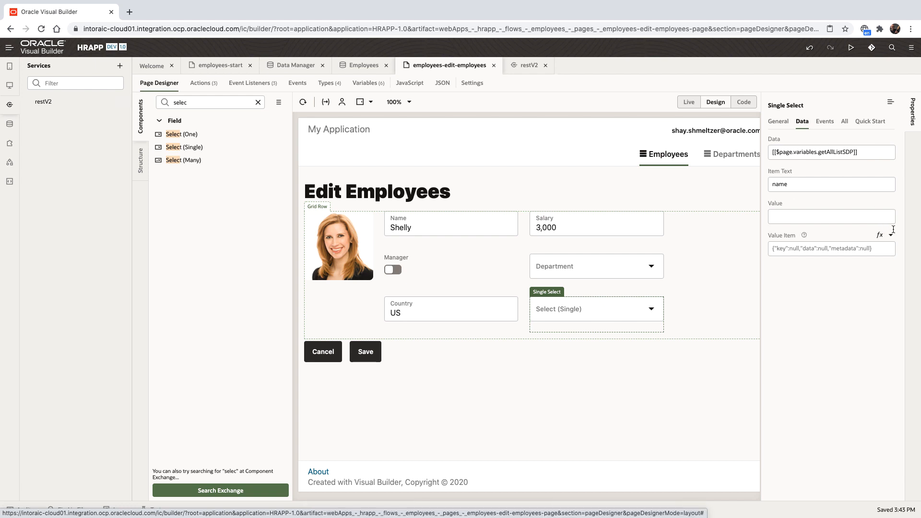
click(891, 203)
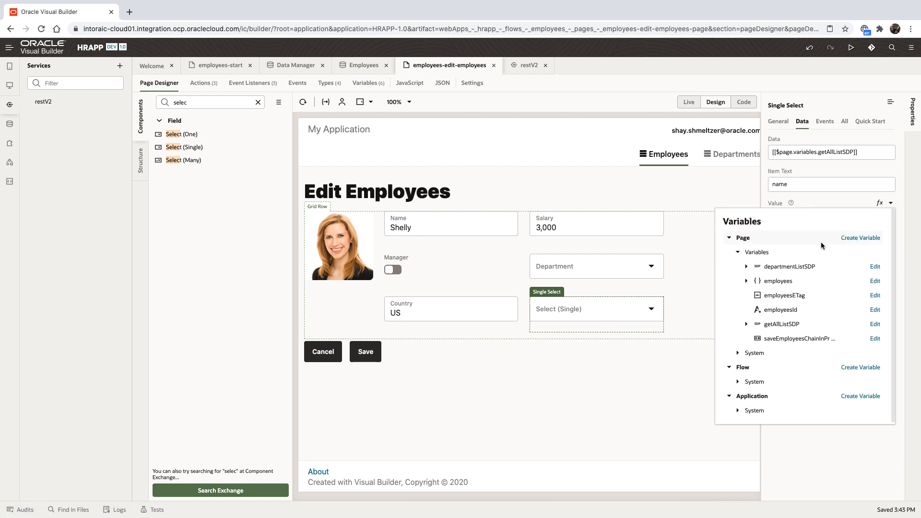
click(748, 281)
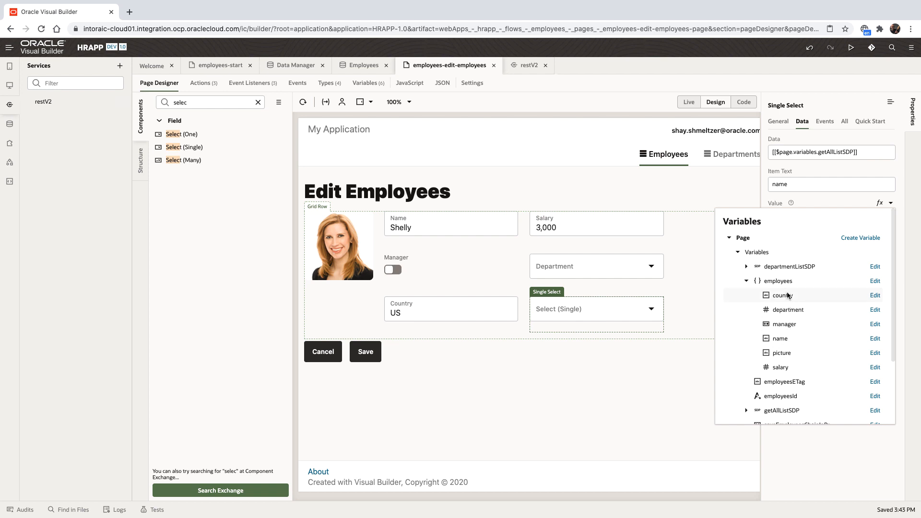
click(782, 295)
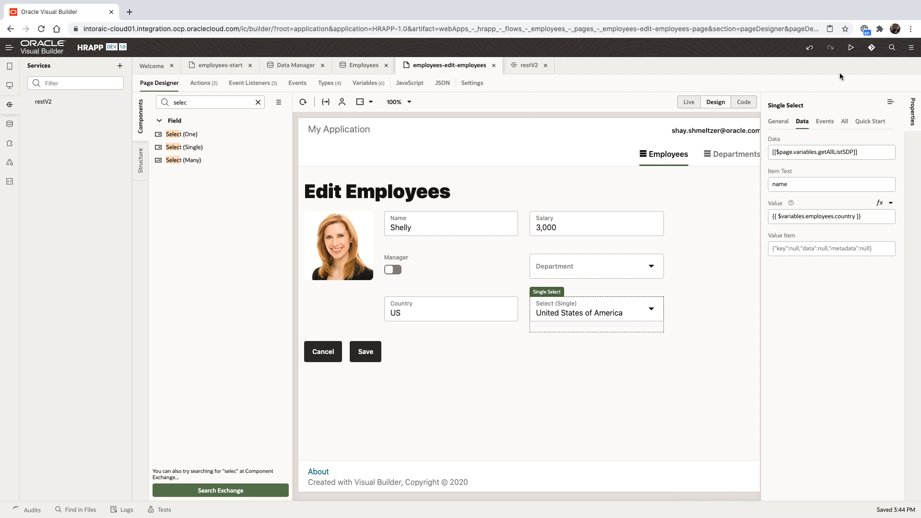
click(130, 11)
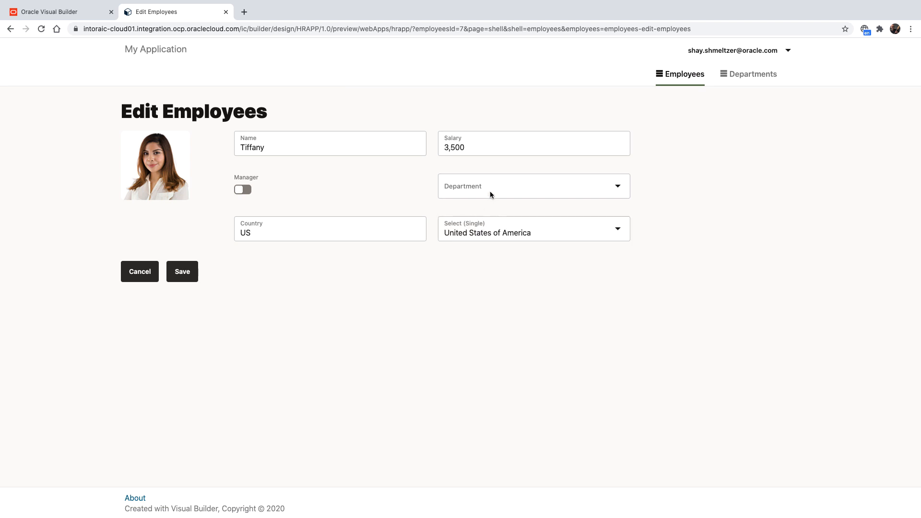
- Set Tiffany's department to Sales, flag her as a manager, and save the record
click(531, 186)
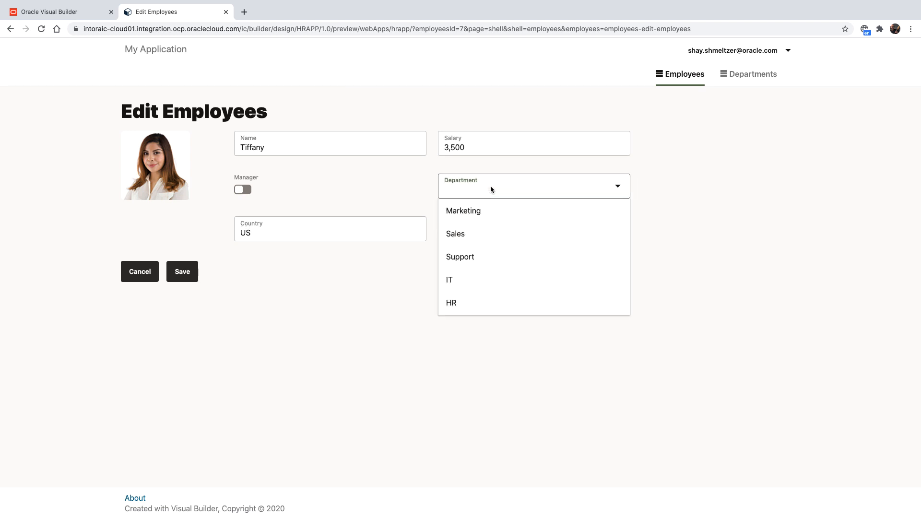
text(sale)
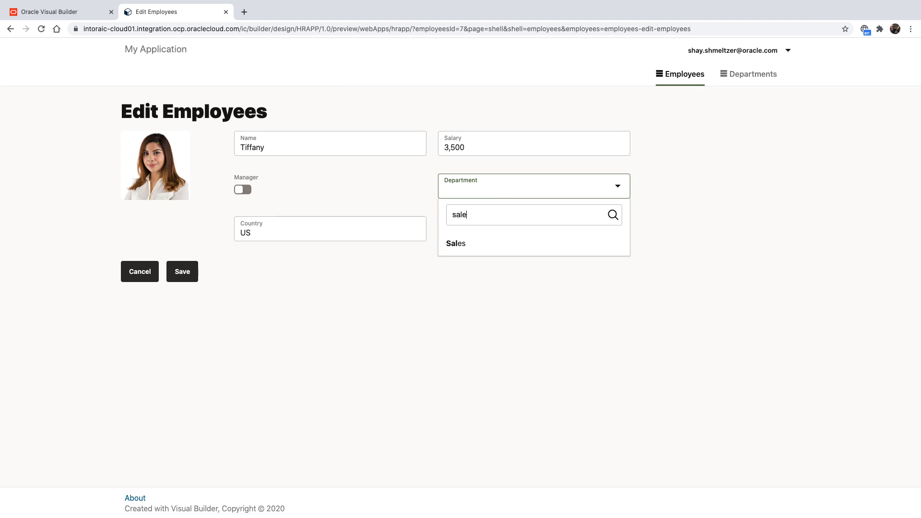
click(456, 243)
text(Albania)
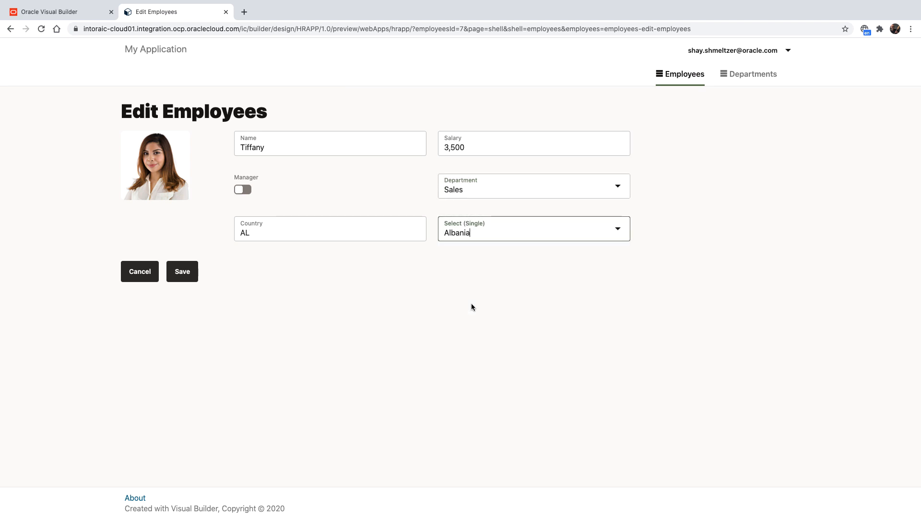
click(242, 189)
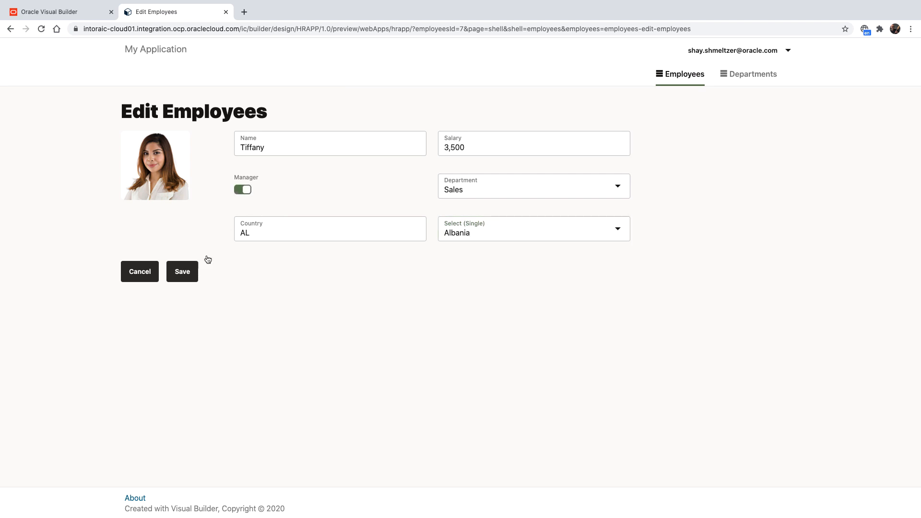
click(182, 271)
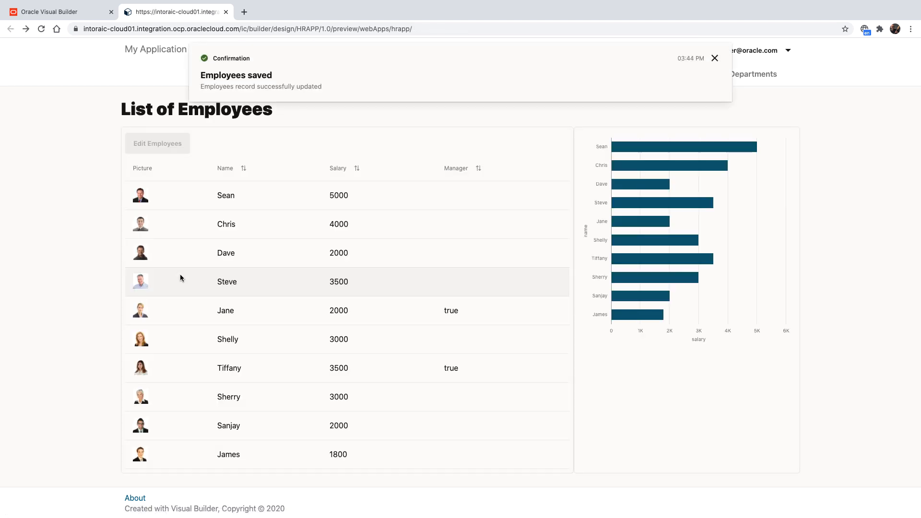